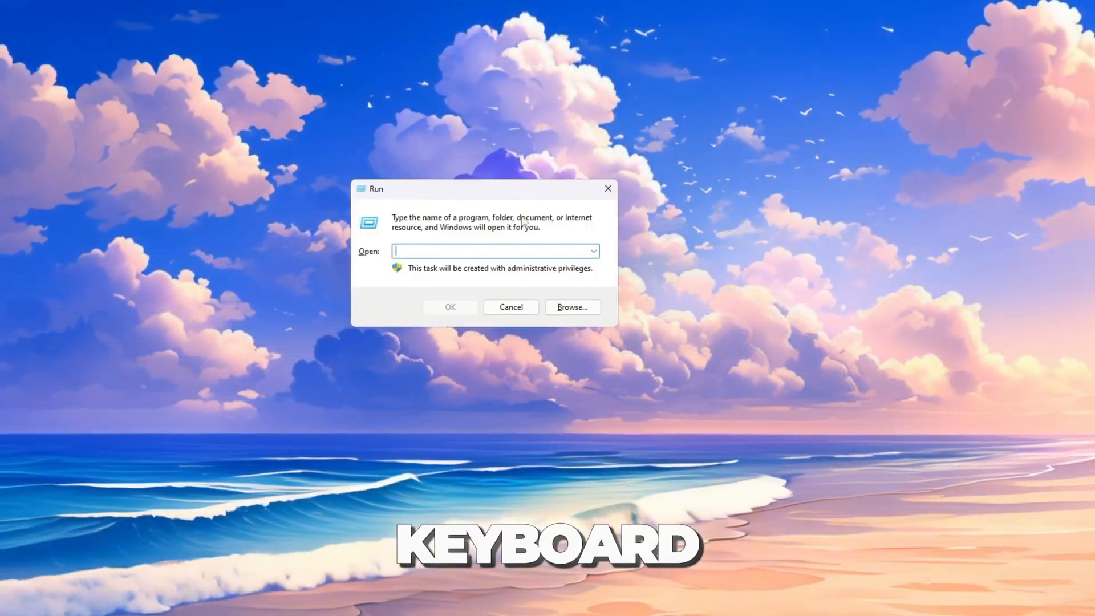
Open C:\Windows\Temp via Run 'temp' and delete its files.
{"action": "type", "text": "t"}
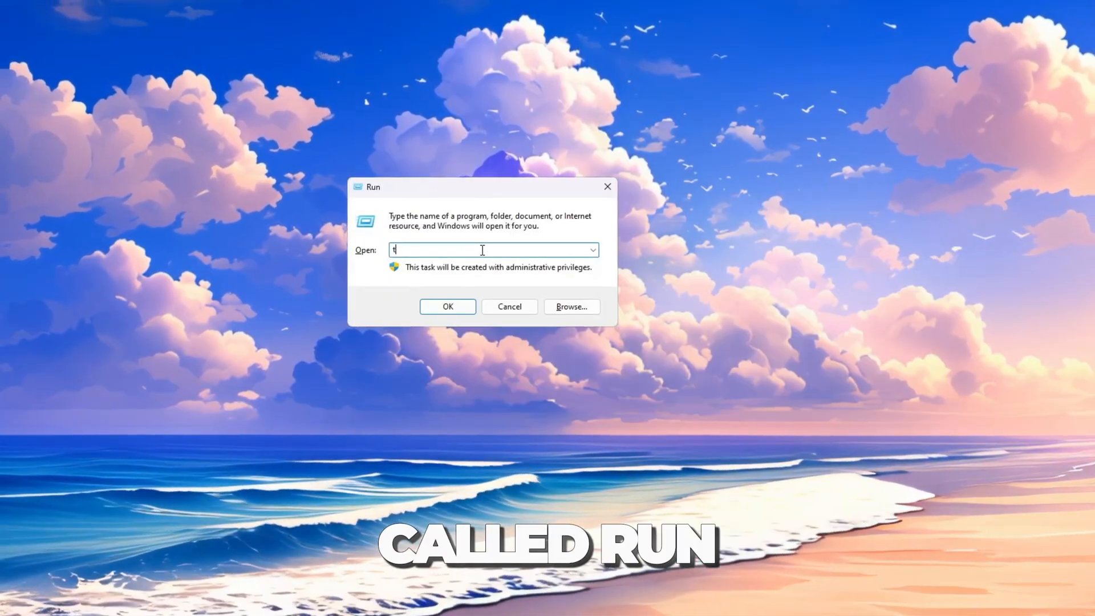
{"action": "left_click", "coordinate": [448, 307]}
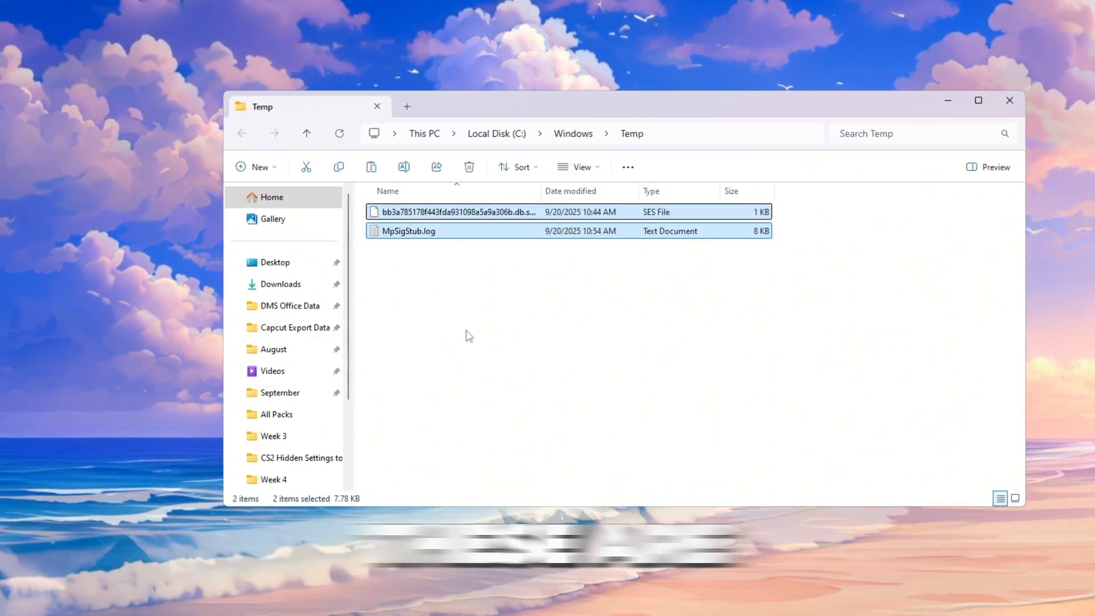
{"action": "left_click", "coordinate": [469, 166]}
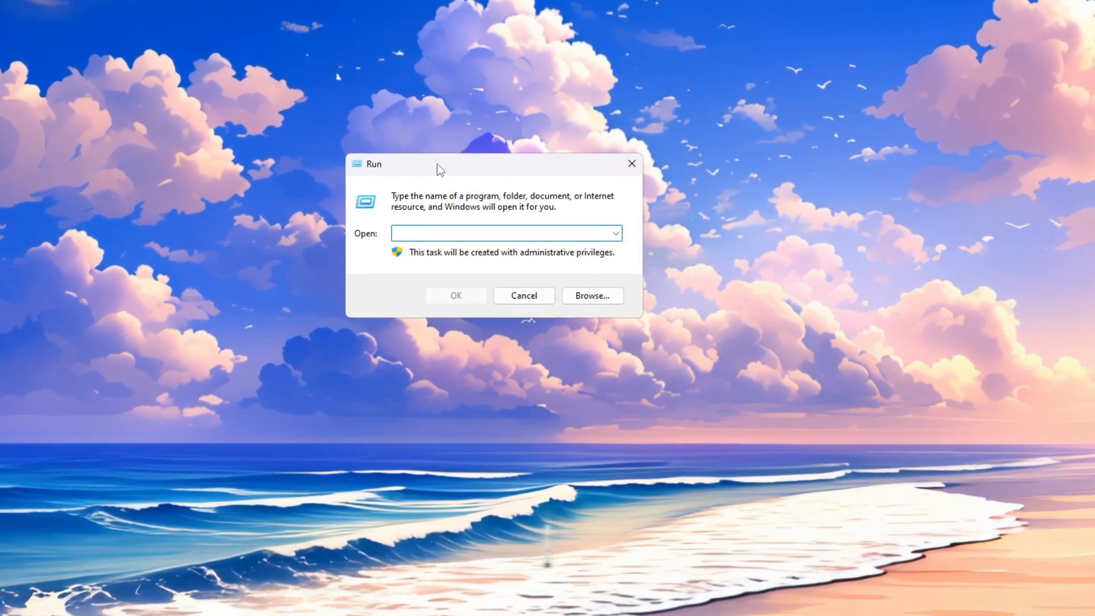
Open %temp via Run, delete all contents skipping in-use files, and close the folder.
{"action": "type", "text": "%temp"}
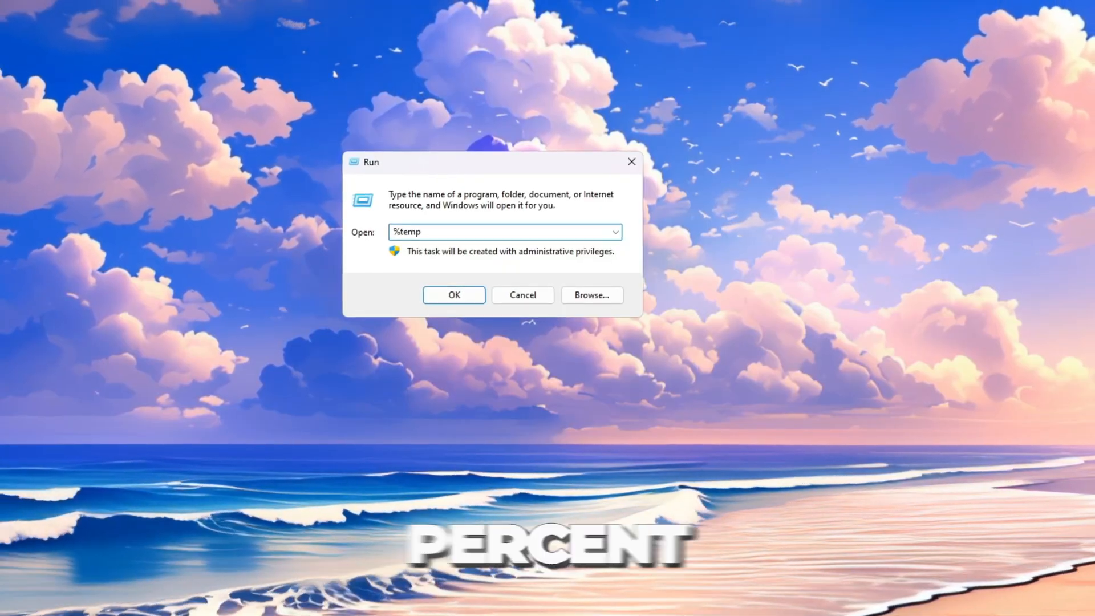
{"action": "key", "text": "Return"}
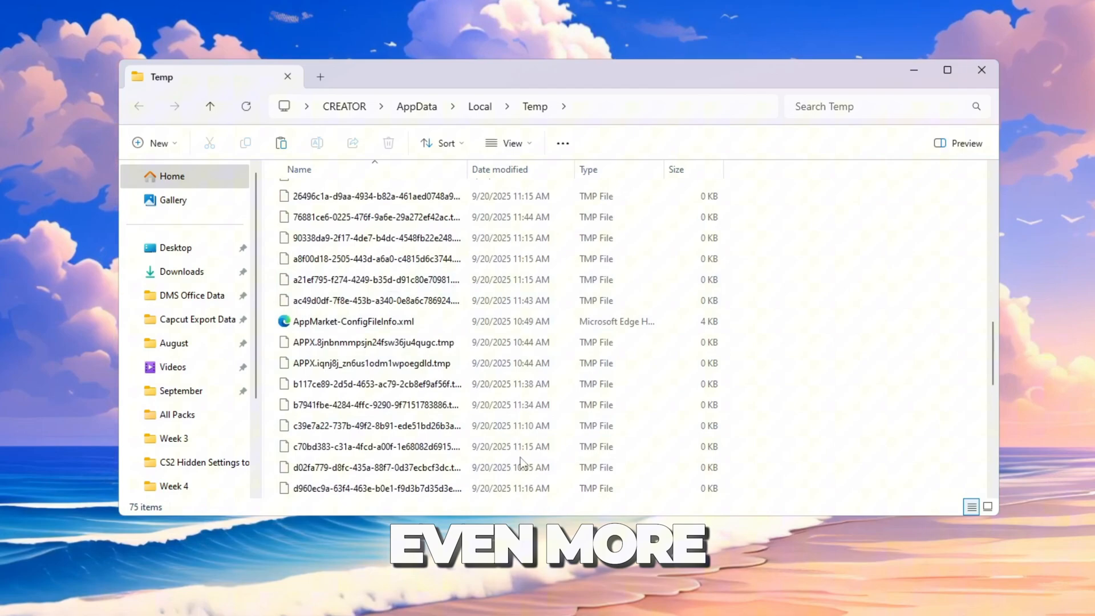
{"action": "key", "text": "ctrl+a"}
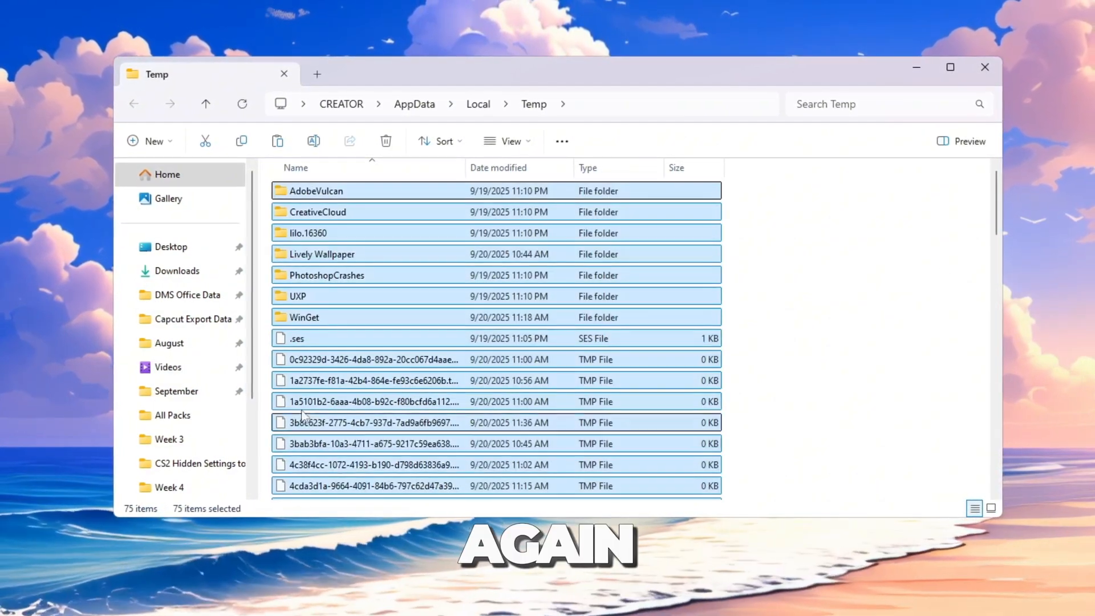
{"action": "left_click", "coordinate": [385, 140]}
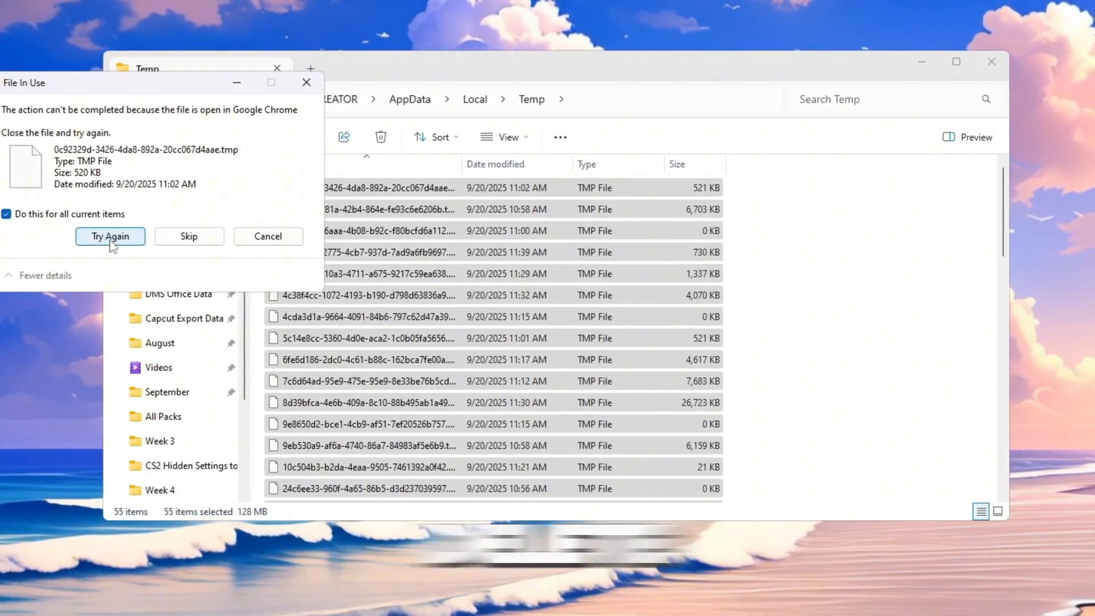
{"action": "left_click", "coordinate": [110, 236]}
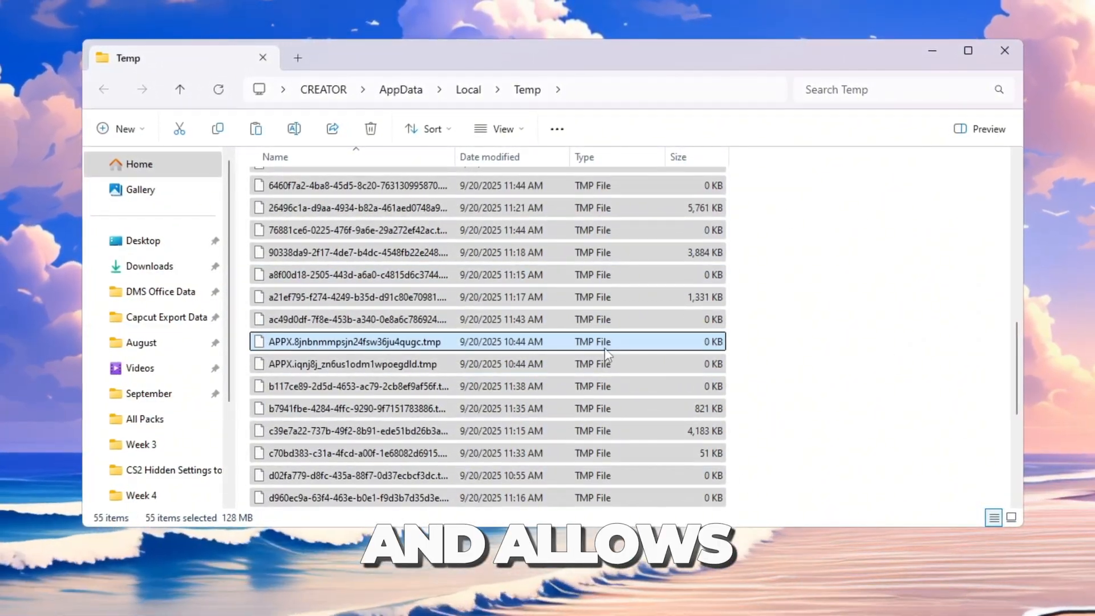
{"action": "mouse_move", "coordinate": [1010, 49]}
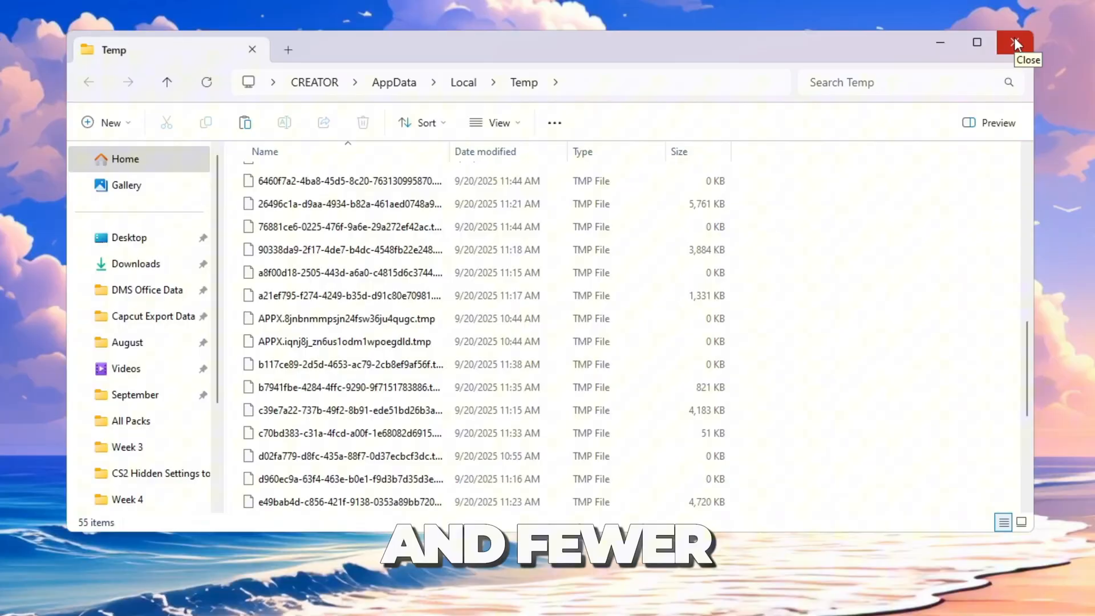
{"action": "left_click", "coordinate": [1017, 42]}
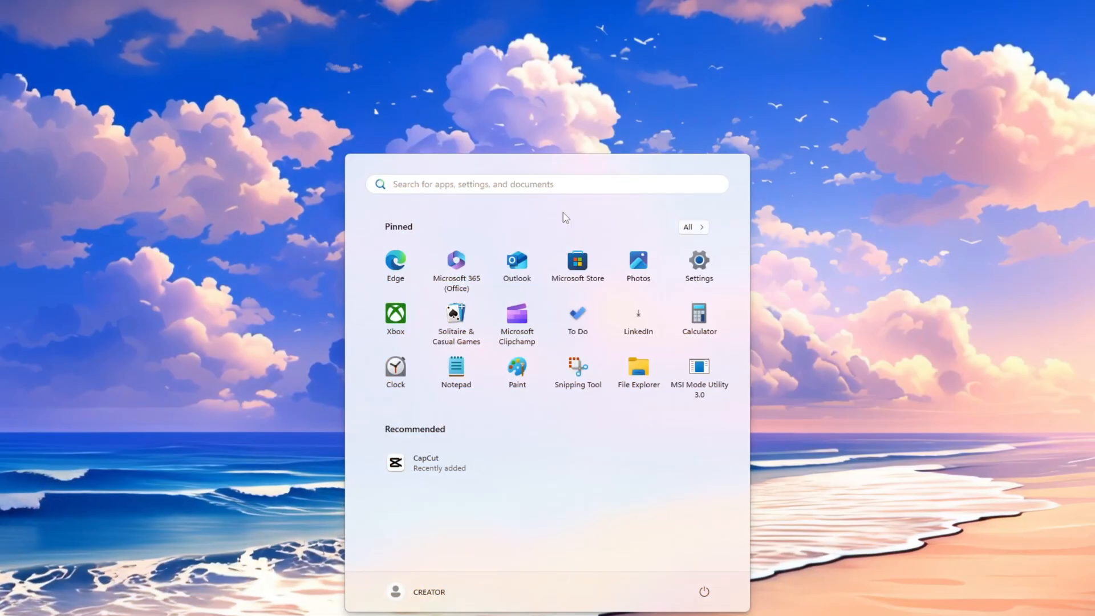
Set visual effects to best performance, keeping thumbnails and smooth screen-font edges on.
{"action": "type", "text": "Adjust the appearance and performance of Windows"}
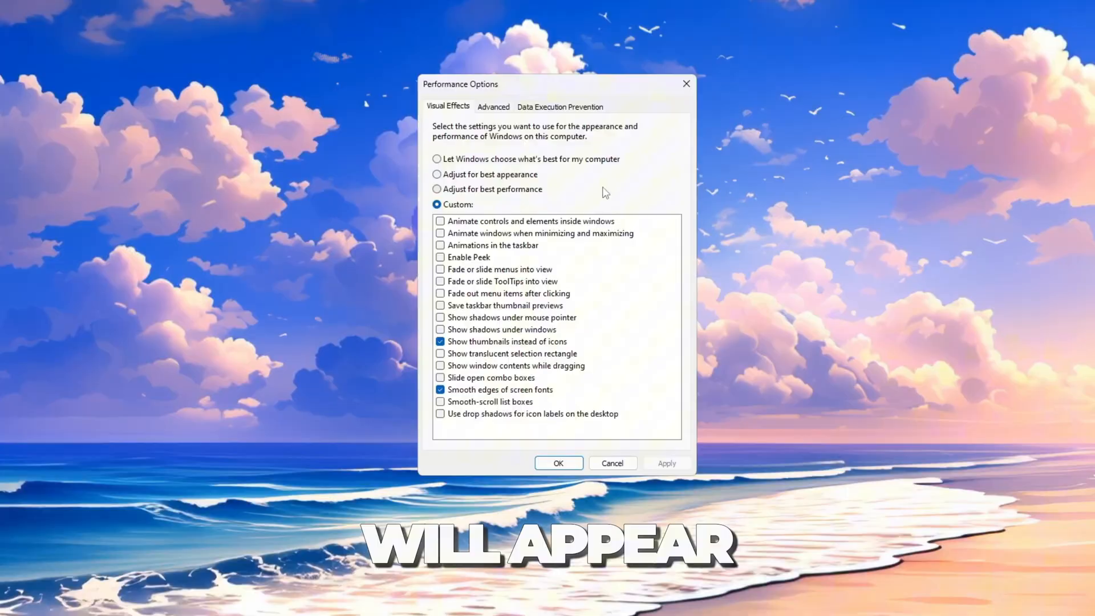
{"action": "left_click", "coordinate": [436, 188]}
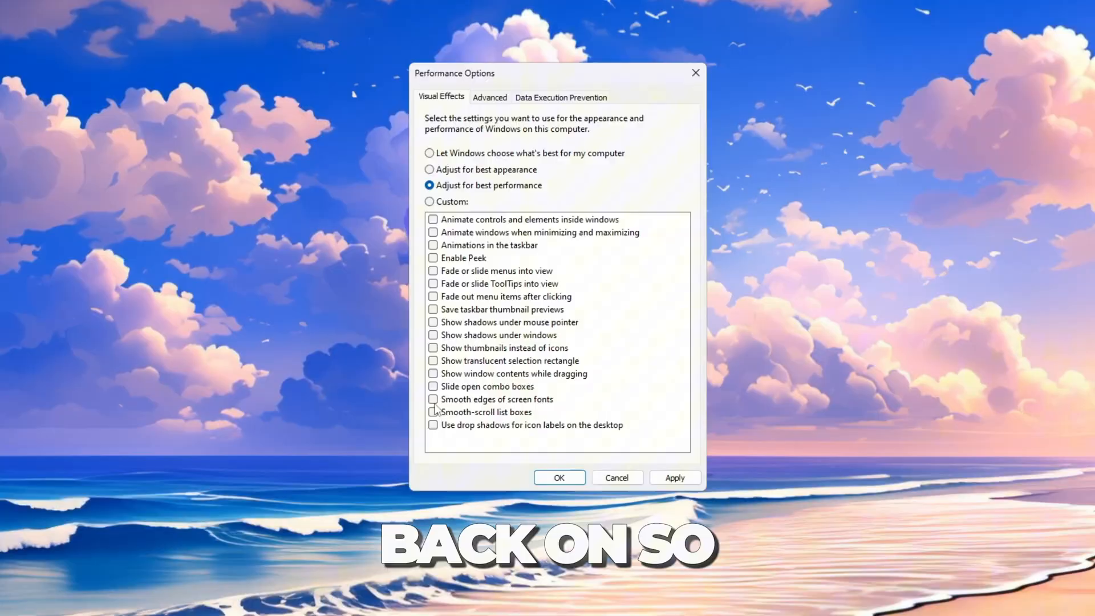
{"action": "left_click", "coordinate": [431, 400]}
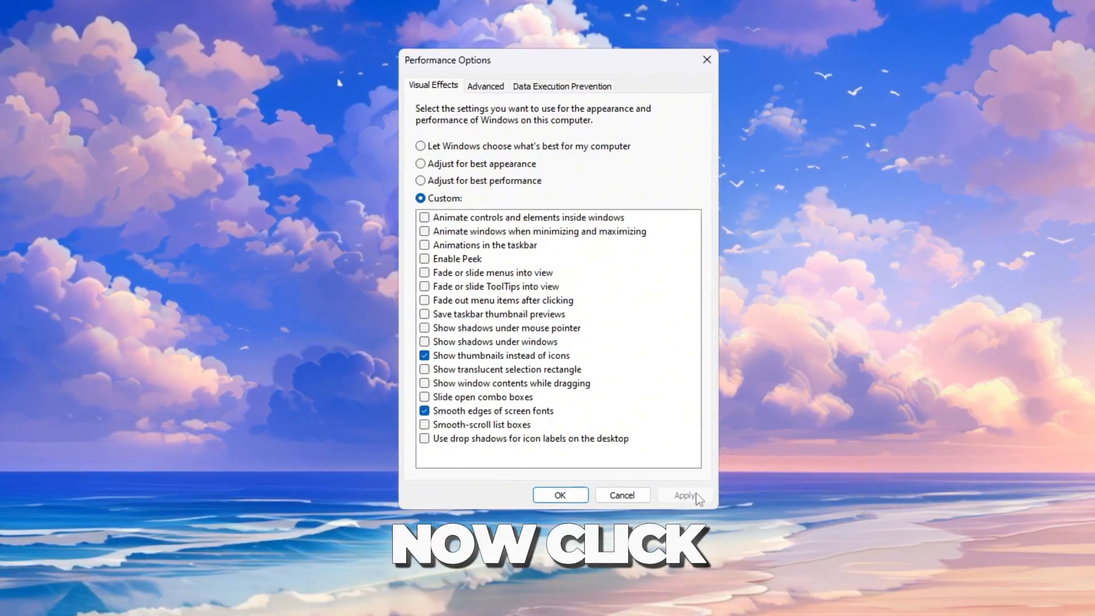
Apply the visual effects with processor scheduling on Programs and close Performance Options.
{"action": "left_click", "coordinate": [485, 85]}
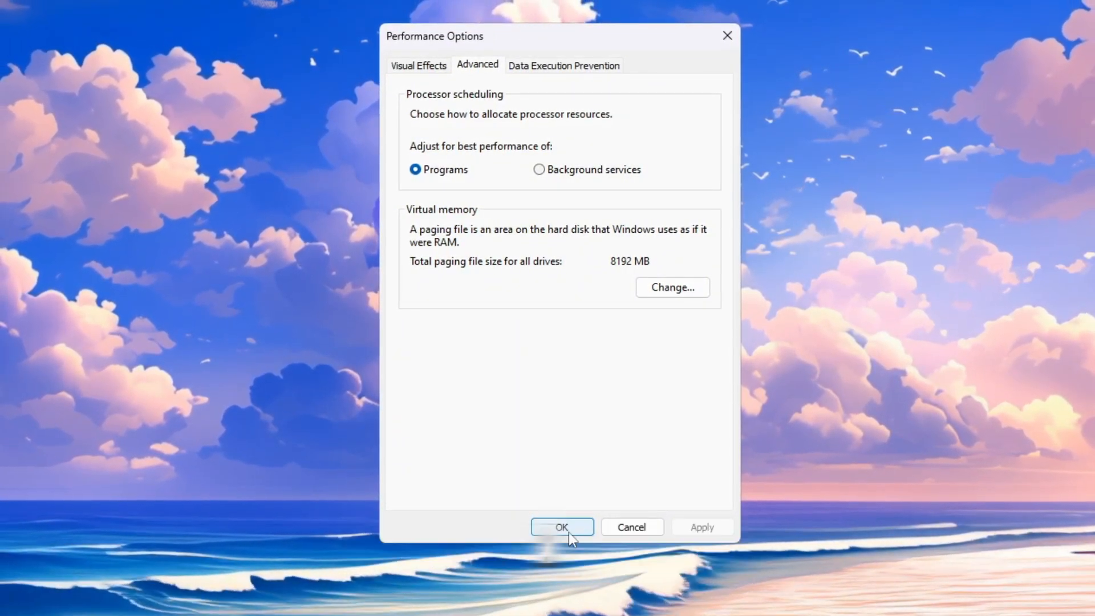
{"action": "left_click", "coordinate": [561, 527]}
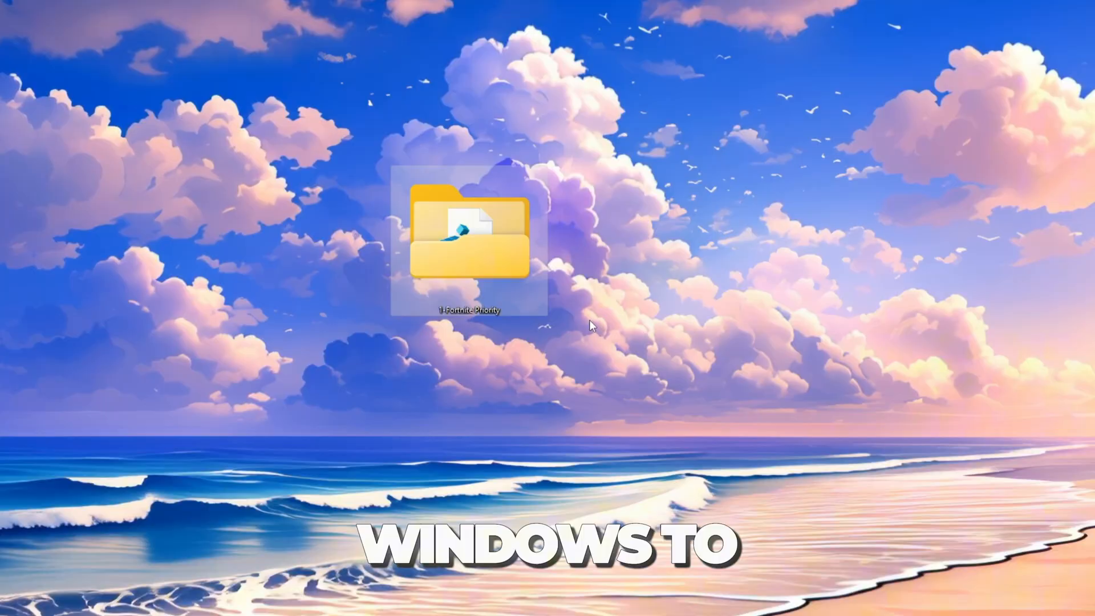
Open 1-Fortnite Priority and review the High, Medium and Normal .reg files.
{"action": "double_click", "coordinate": [471, 231]}
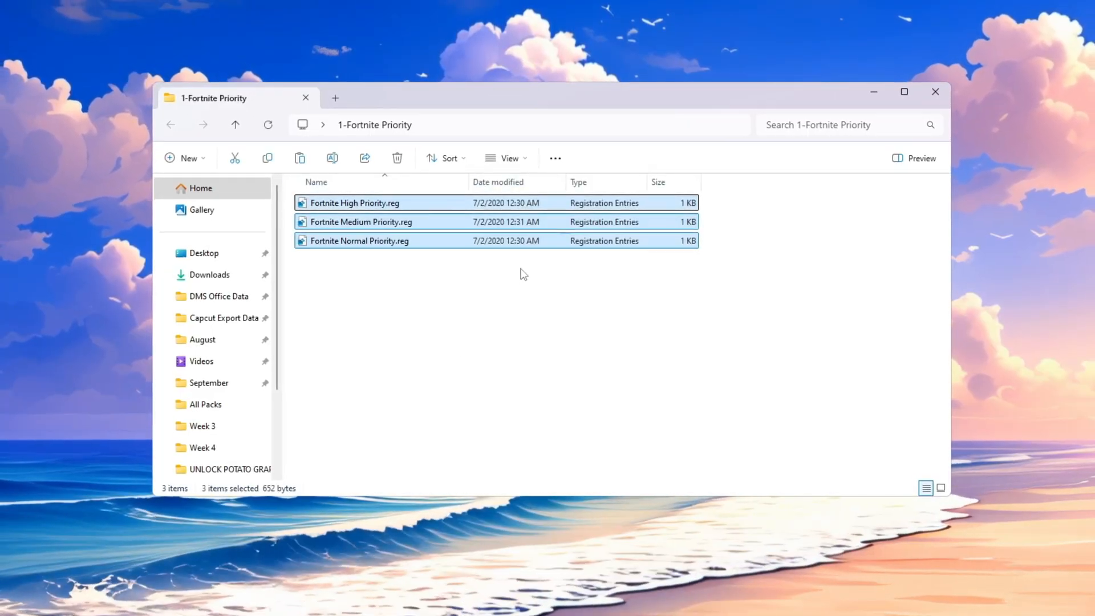
{"action": "left_click", "coordinate": [359, 240]}
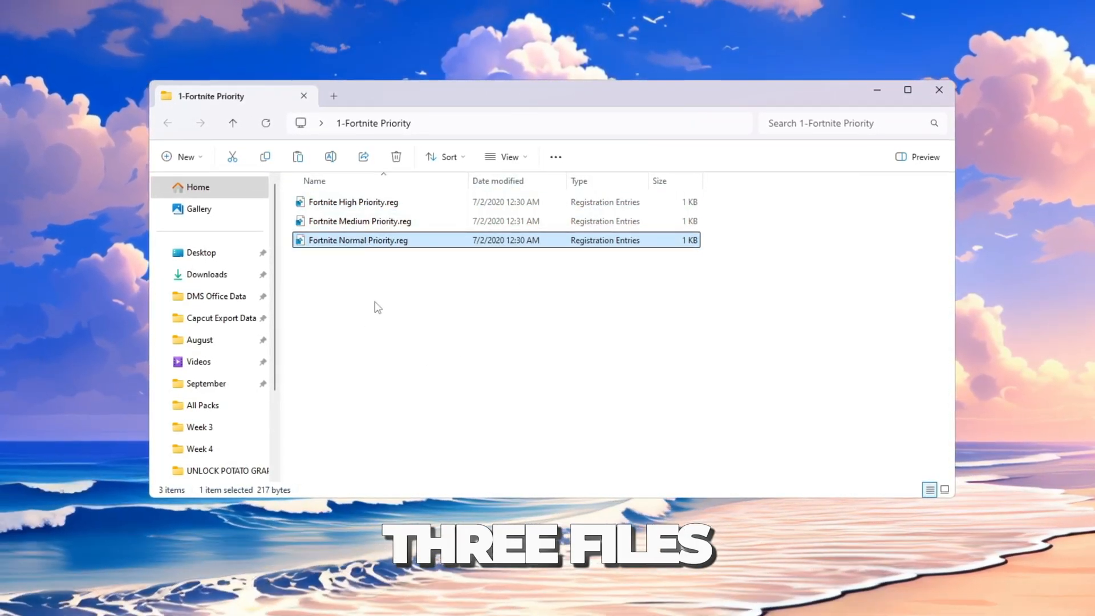
{"action": "left_click", "coordinate": [358, 220]}
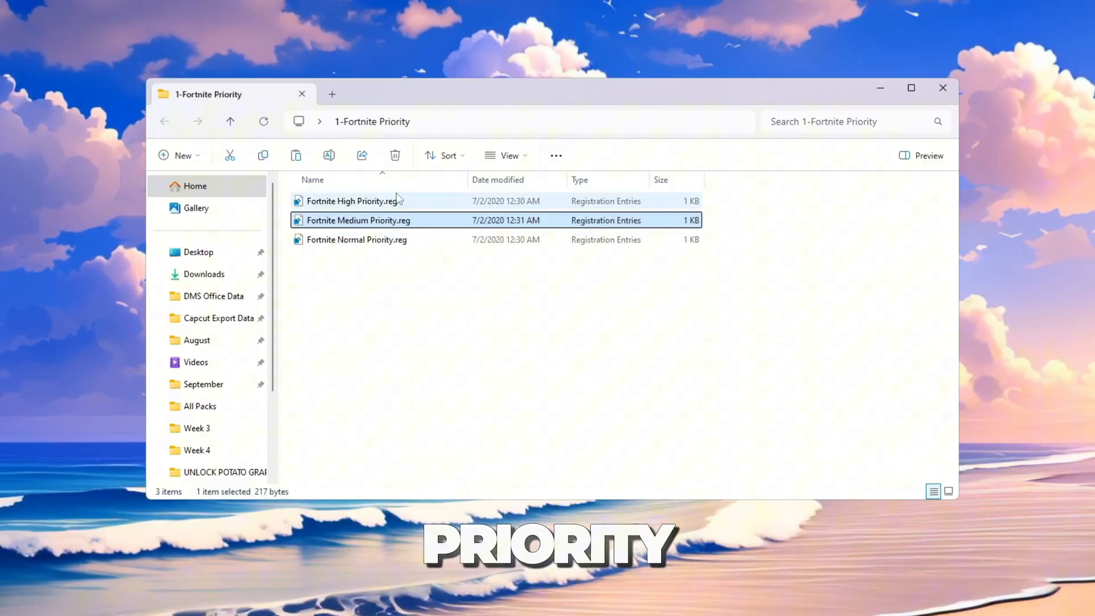
{"action": "left_click", "coordinate": [355, 201]}
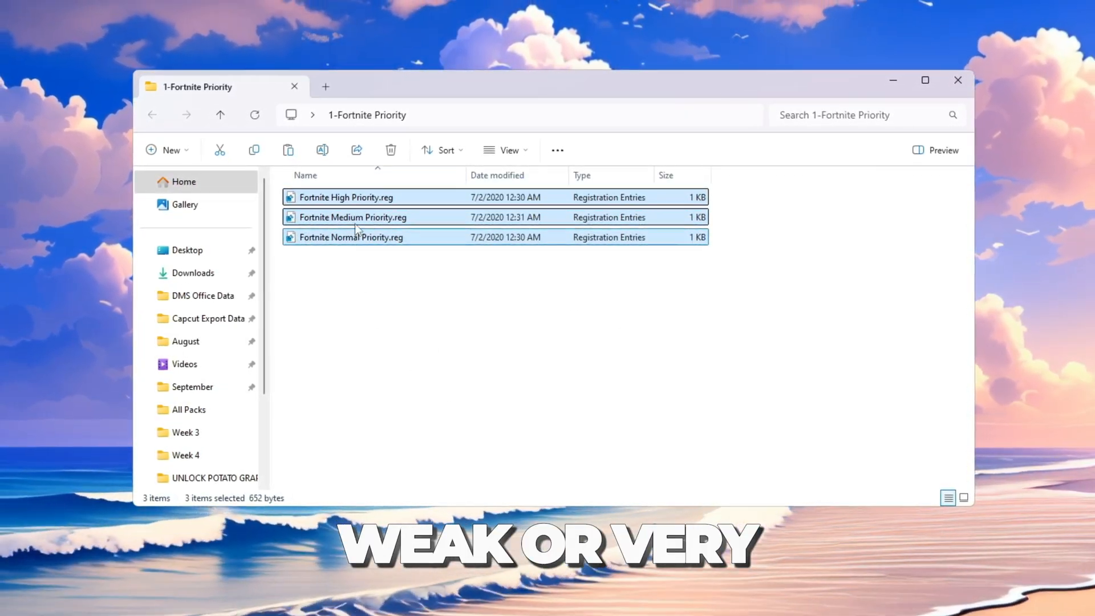
{"action": "left_click", "coordinate": [350, 236]}
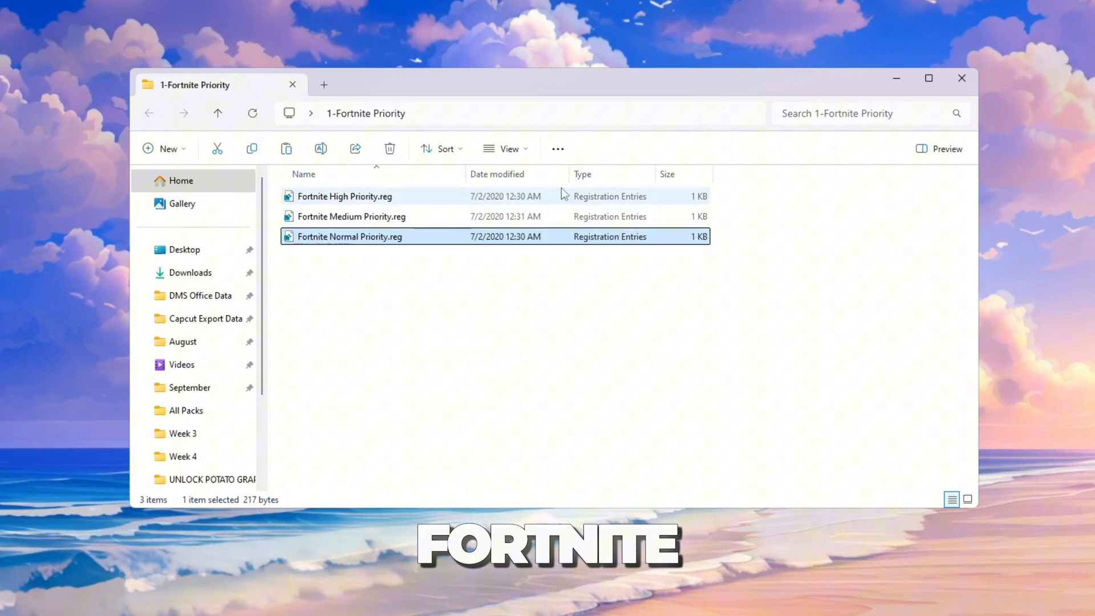
{"action": "left_click", "coordinate": [352, 216]}
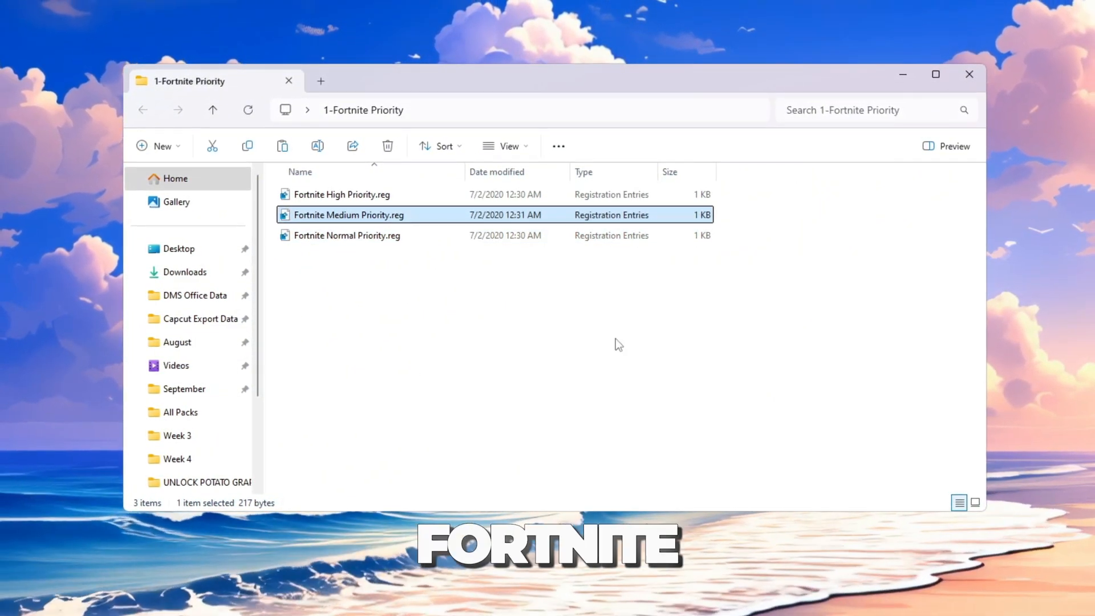
{"action": "left_click", "coordinate": [341, 194]}
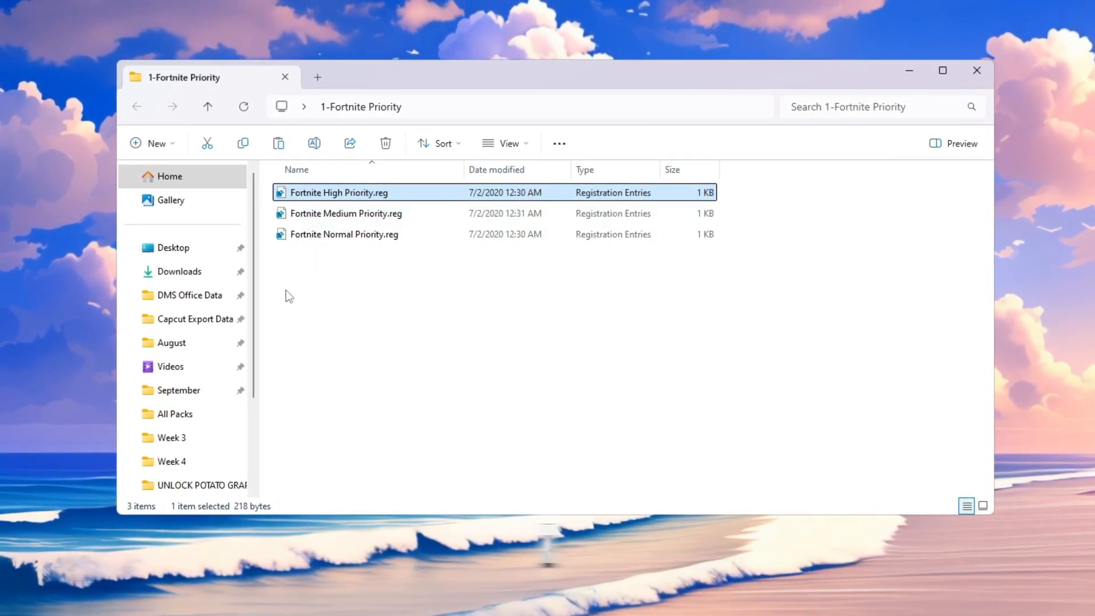
Merge Fortnite Medium Priority.reg into the registry and dismiss the success notice.
{"action": "double_click", "coordinate": [344, 214]}
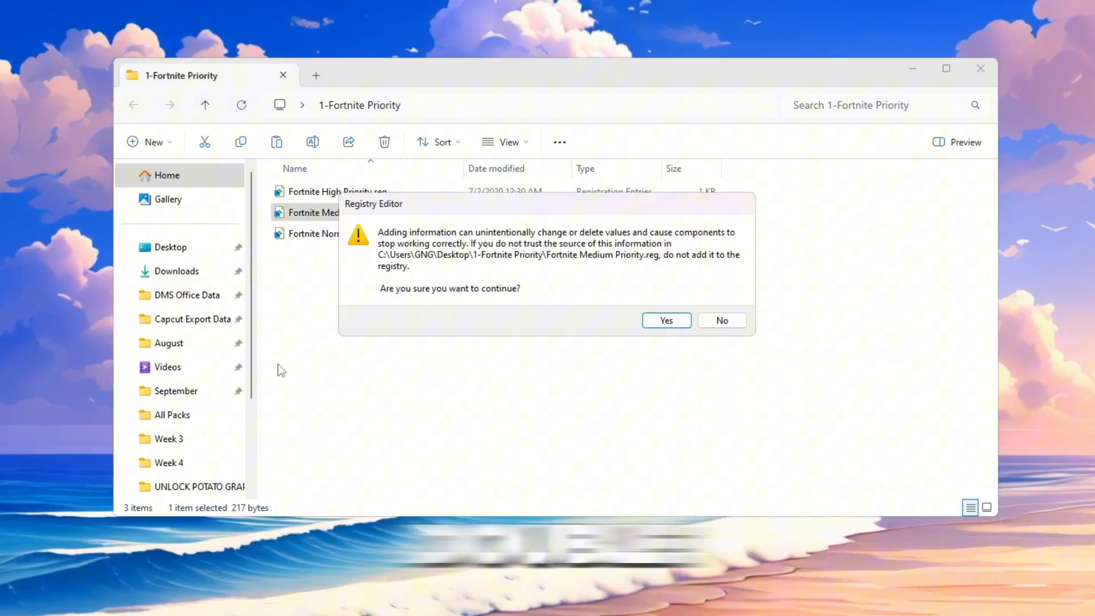
{"action": "left_click", "coordinate": [665, 319]}
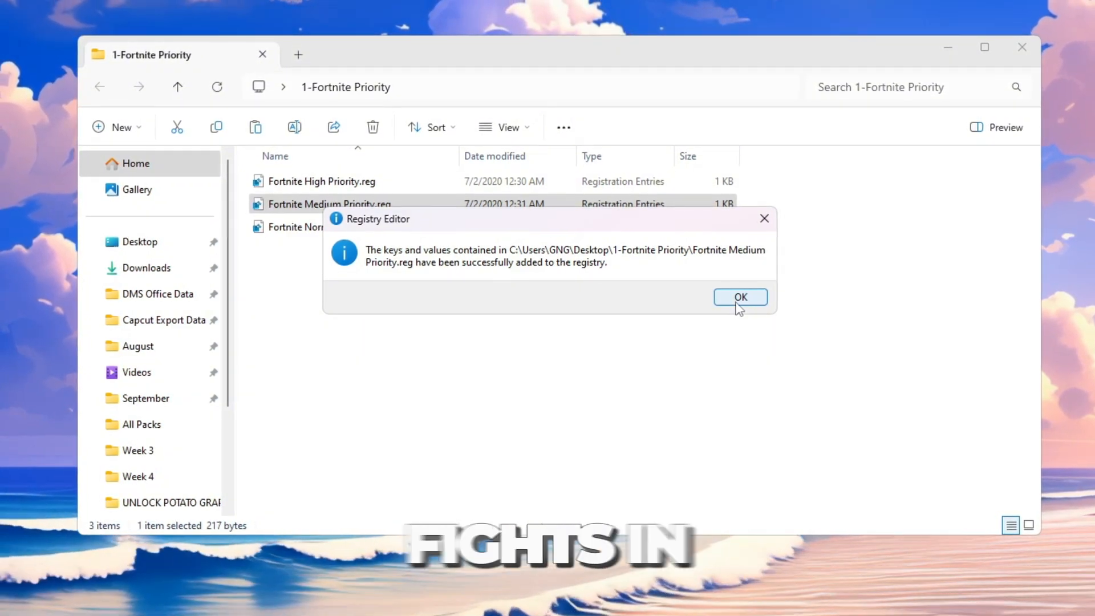
{"action": "left_click", "coordinate": [739, 296]}
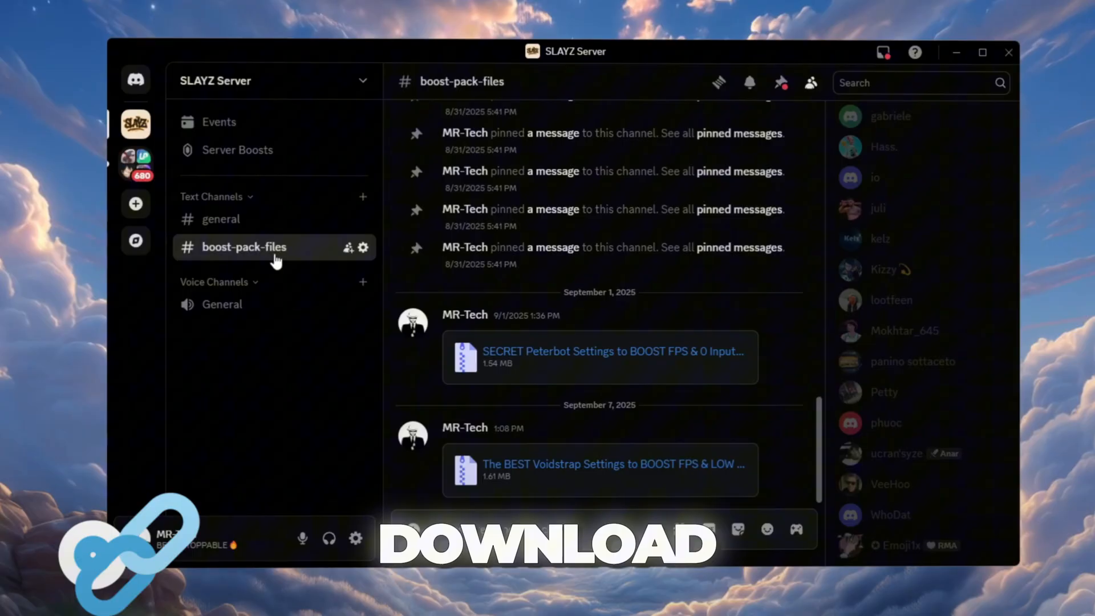
{"action": "mouse_move", "coordinate": [760, 417]}
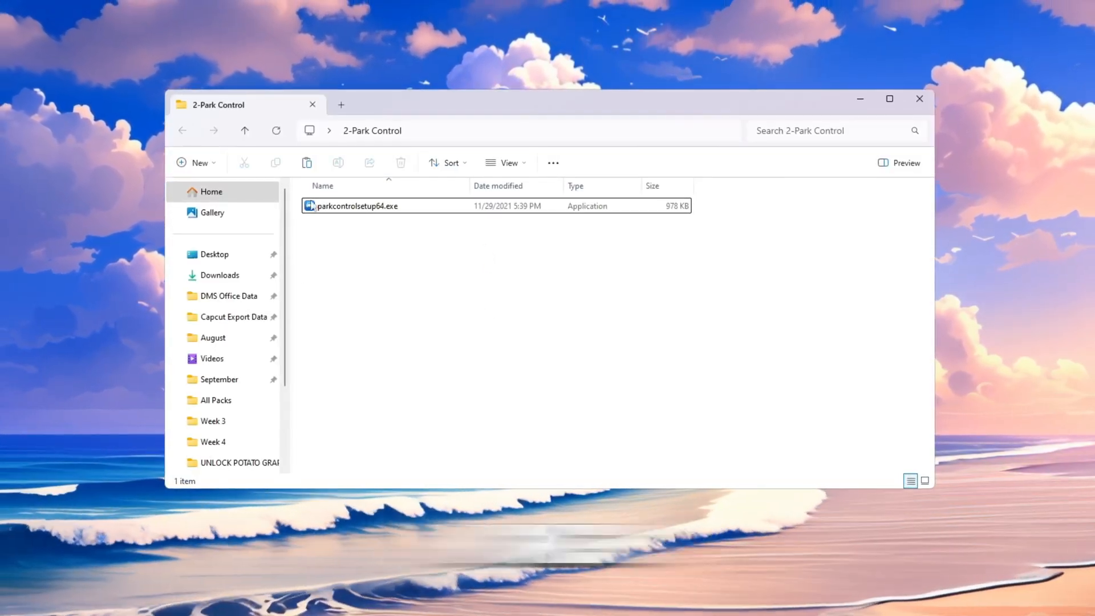
Open the 2-Park Control folder, then search Start for 'ParkControl'.
{"action": "left_click", "coordinate": [468, 297]}
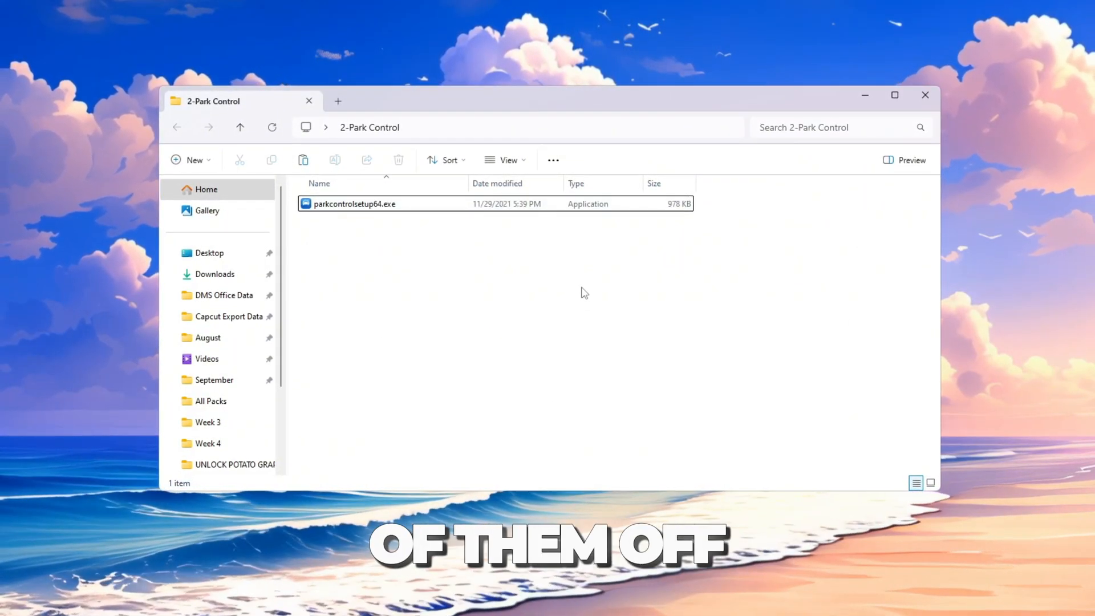
{"action": "left_click", "coordinate": [353, 203]}
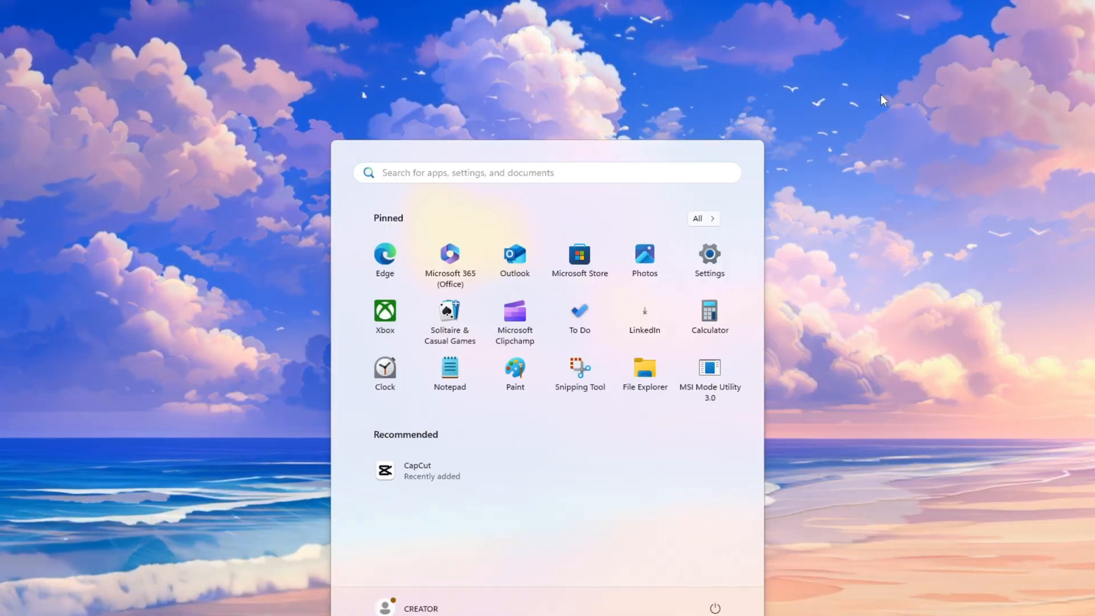
{"action": "type", "text": "ParkControl"}
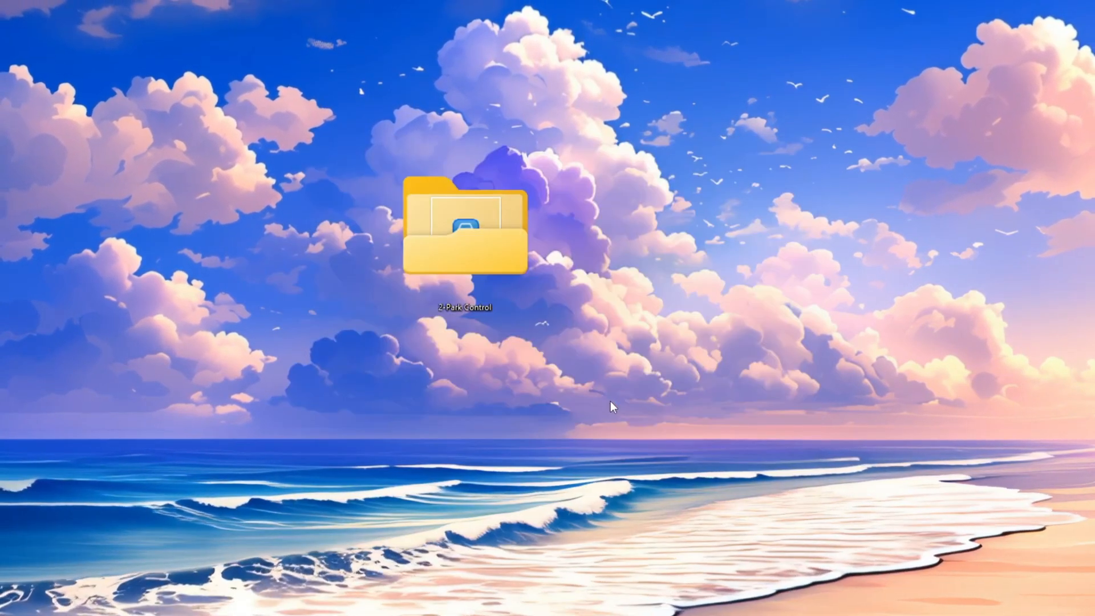
Launch ParkControl, pick Bitsum Highest Performance at 100% parking, and enable Dynamic Boost.
{"action": "double_click", "coordinate": [463, 230]}
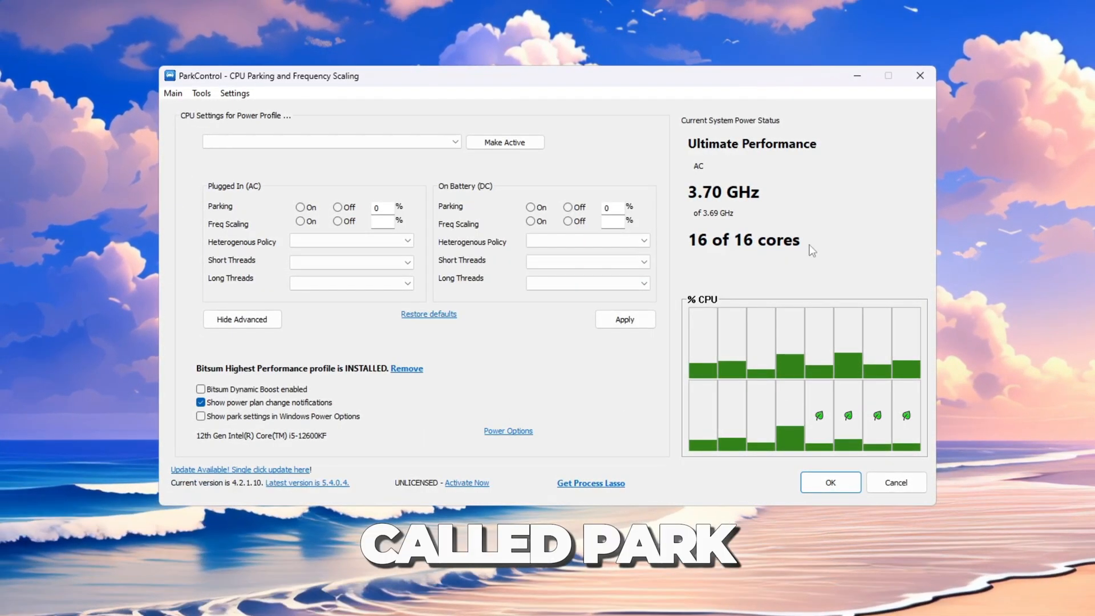
{"action": "left_click", "coordinate": [329, 141]}
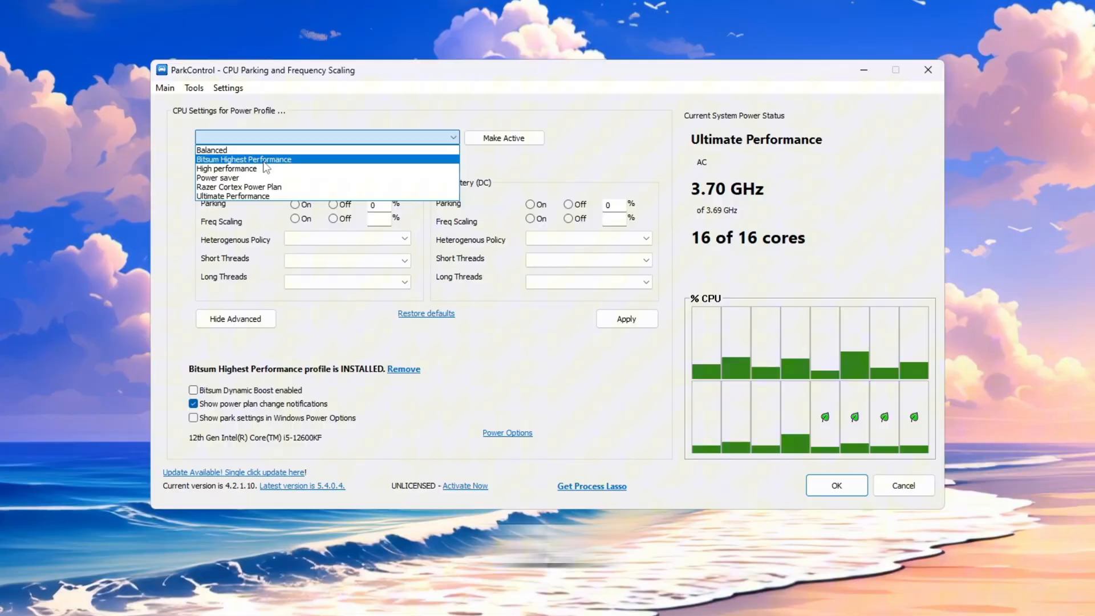
{"action": "left_click", "coordinate": [244, 160]}
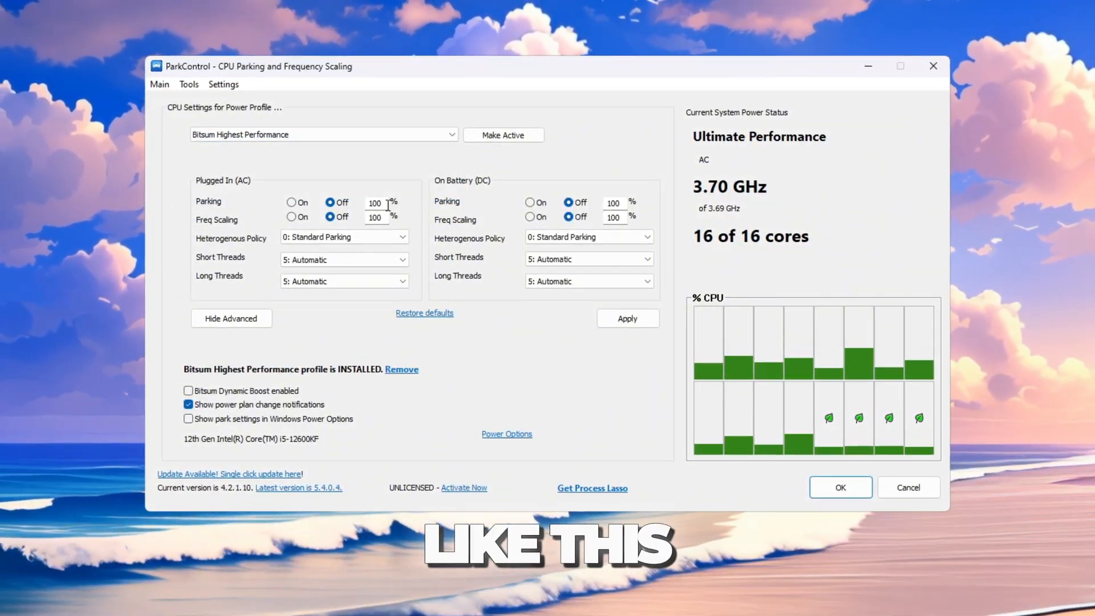
{"action": "triple_click", "coordinate": [374, 203]}
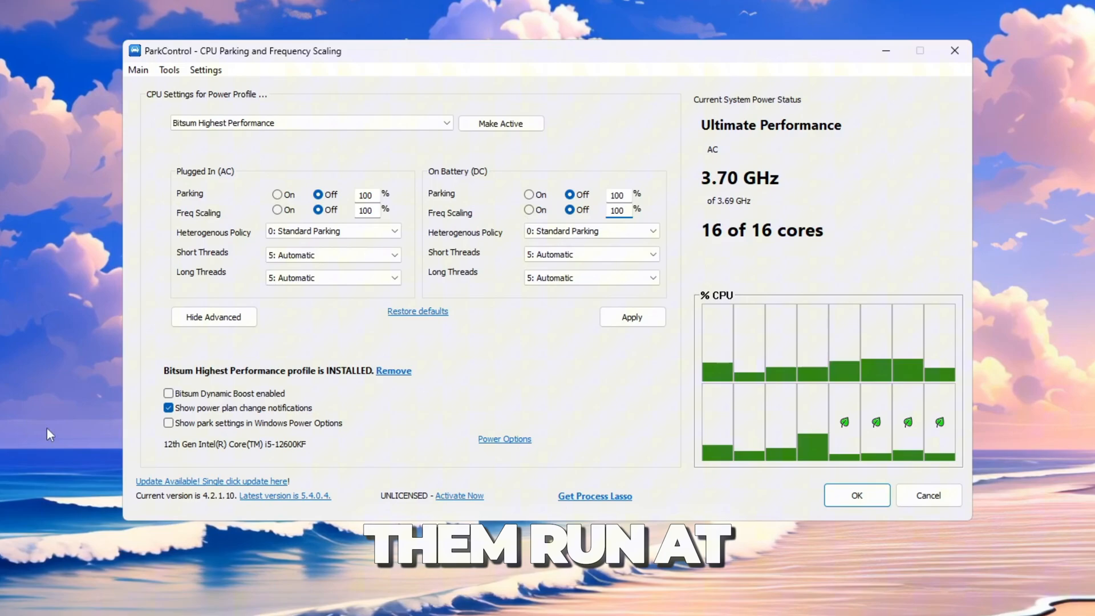
{"action": "left_click", "coordinate": [169, 394]}
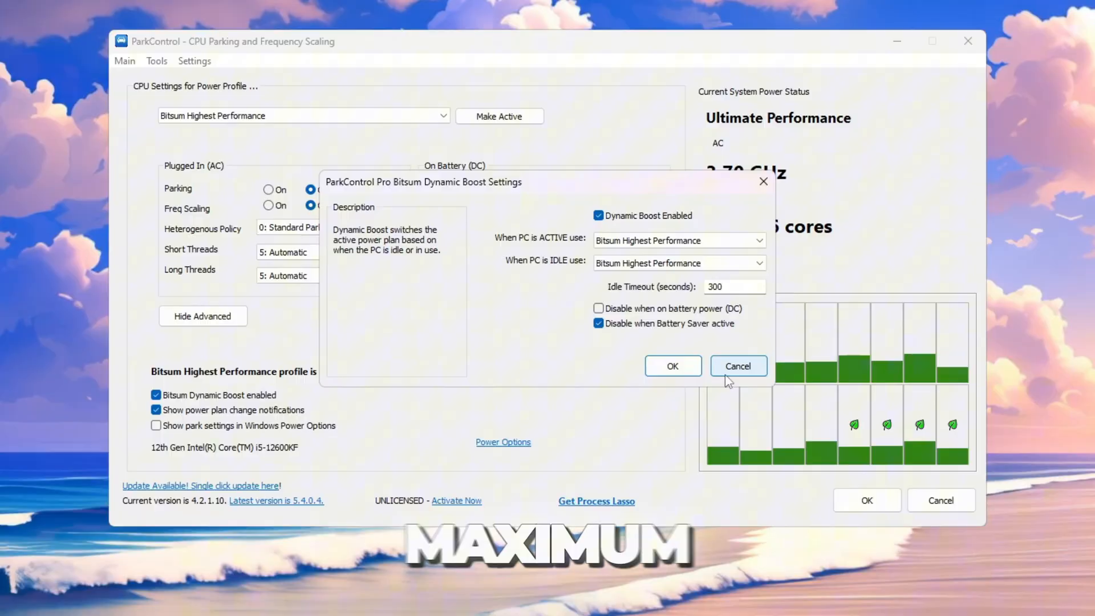
Cancel the Dynamic Boost settings and go to the Windows power plan options.
{"action": "left_click", "coordinate": [738, 366]}
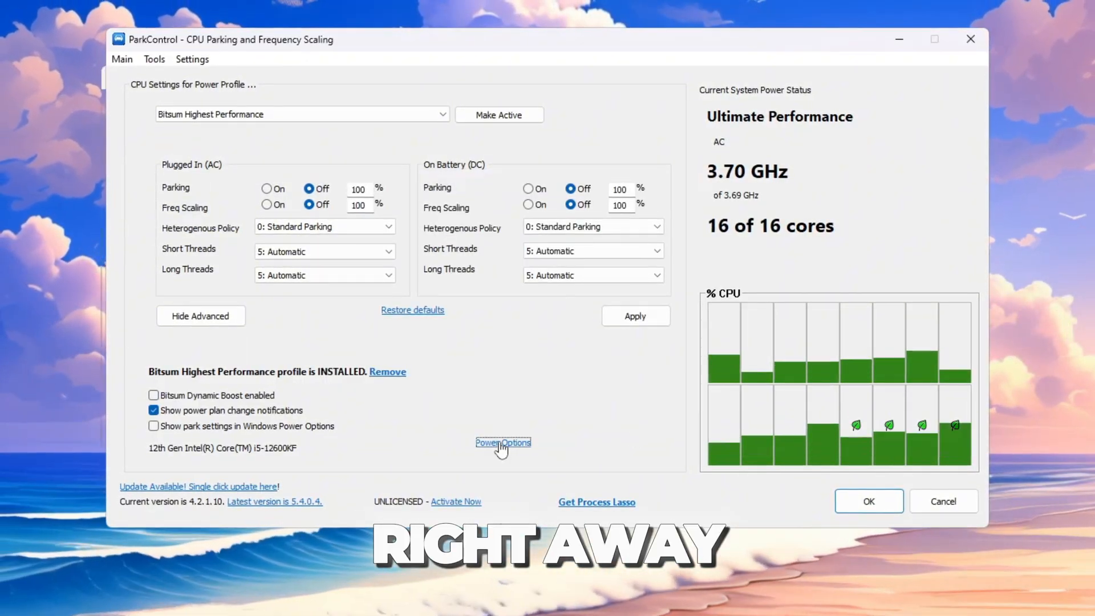
{"action": "left_click", "coordinate": [503, 442]}
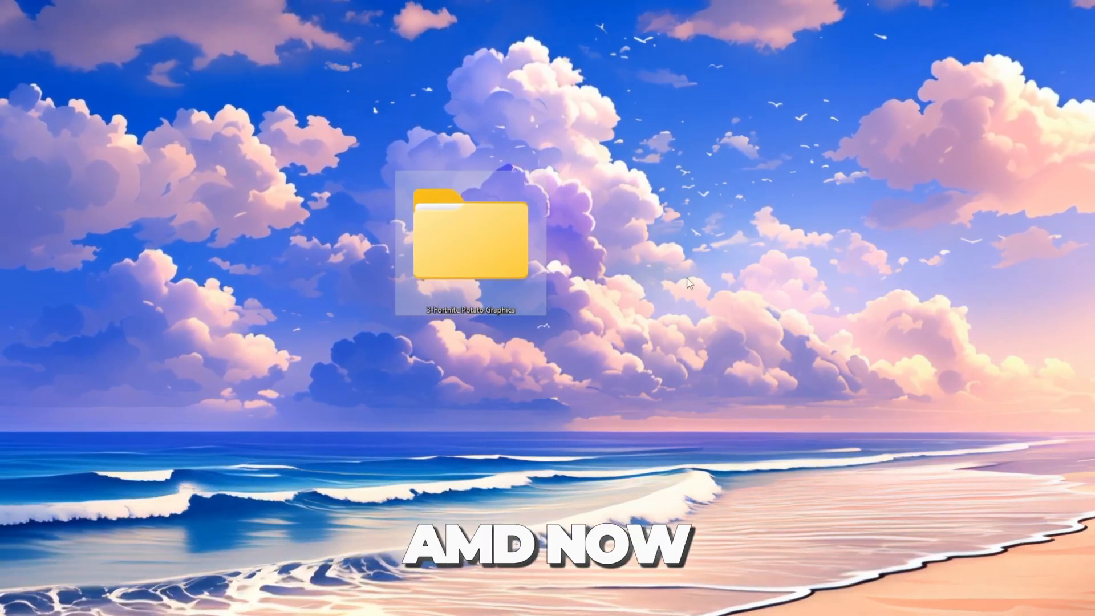
Open 3-Fortnite Potato Graphics > NVIDIA Potato Graphics and launch nvidiaProfileInspector.exe.
{"action": "double_click", "coordinate": [473, 241]}
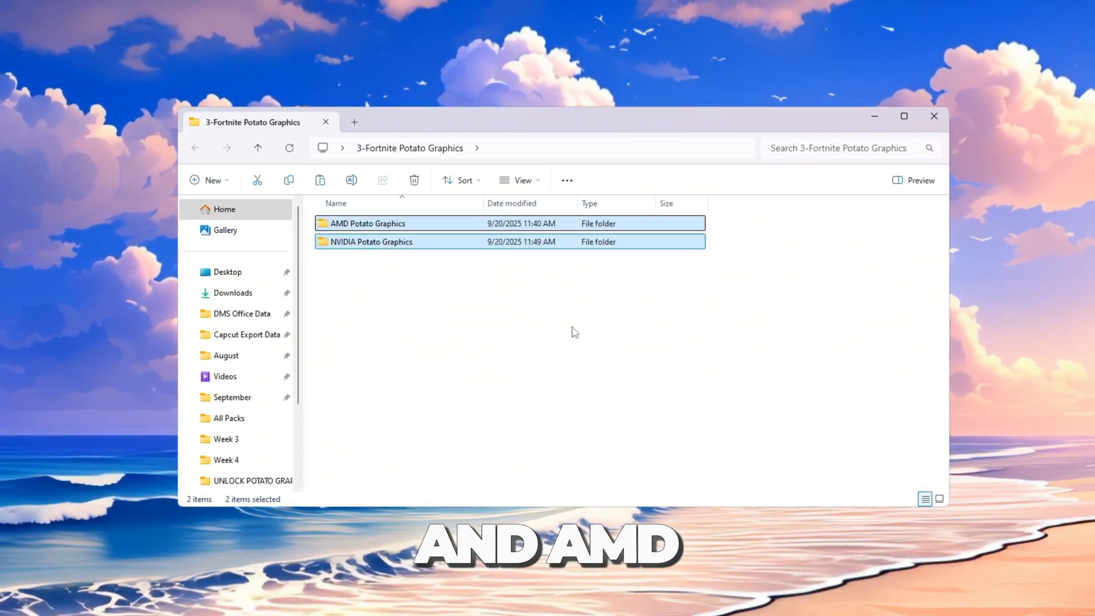
{"action": "double_click", "coordinate": [370, 241]}
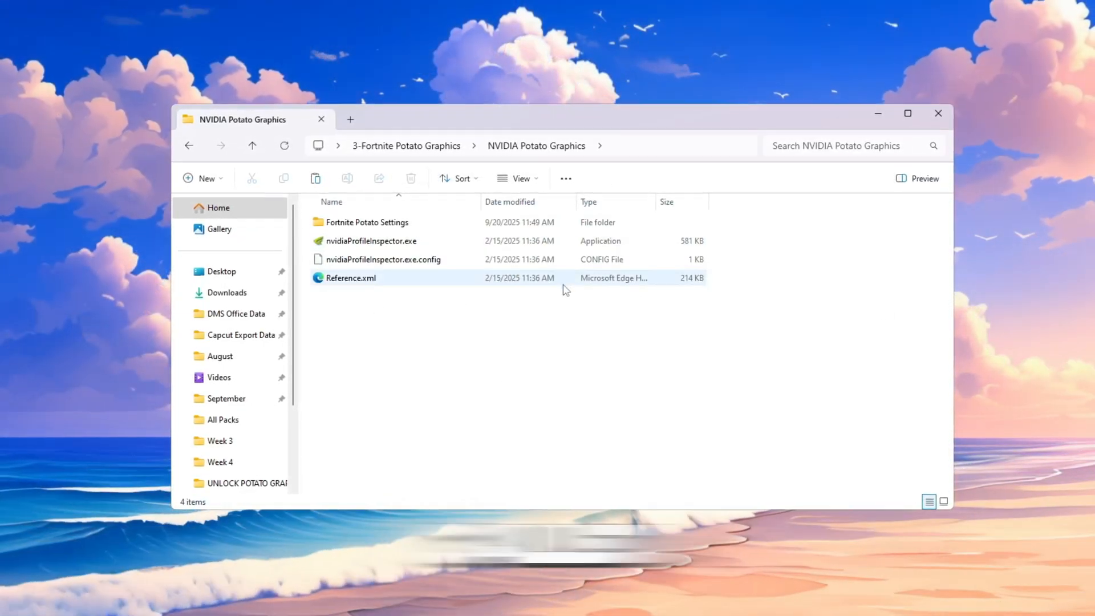
{"action": "left_click", "coordinate": [363, 221]}
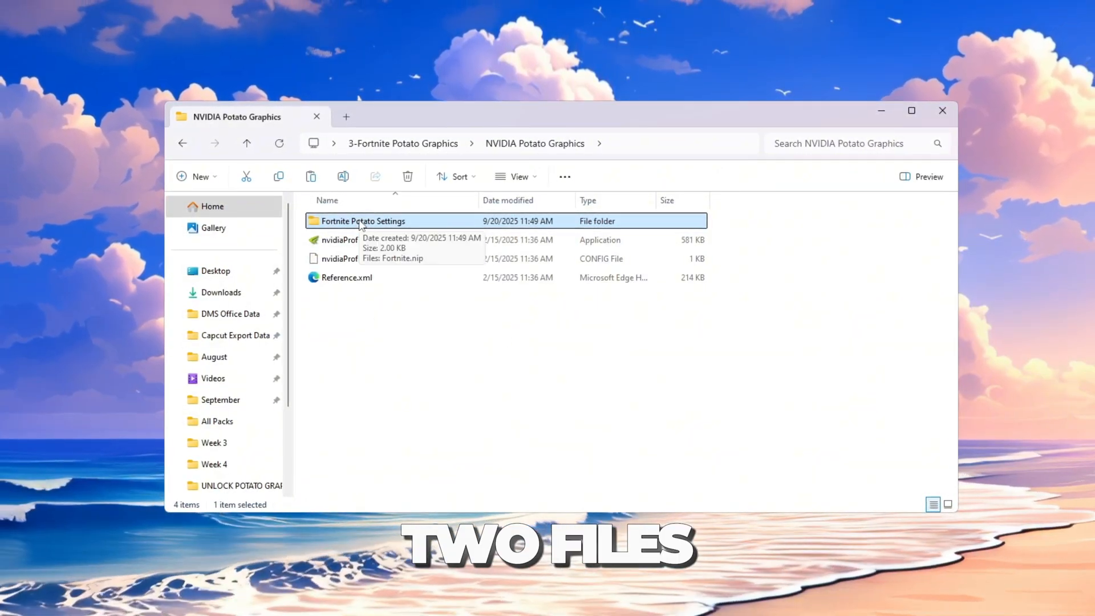
{"action": "left_click", "coordinate": [365, 239]}
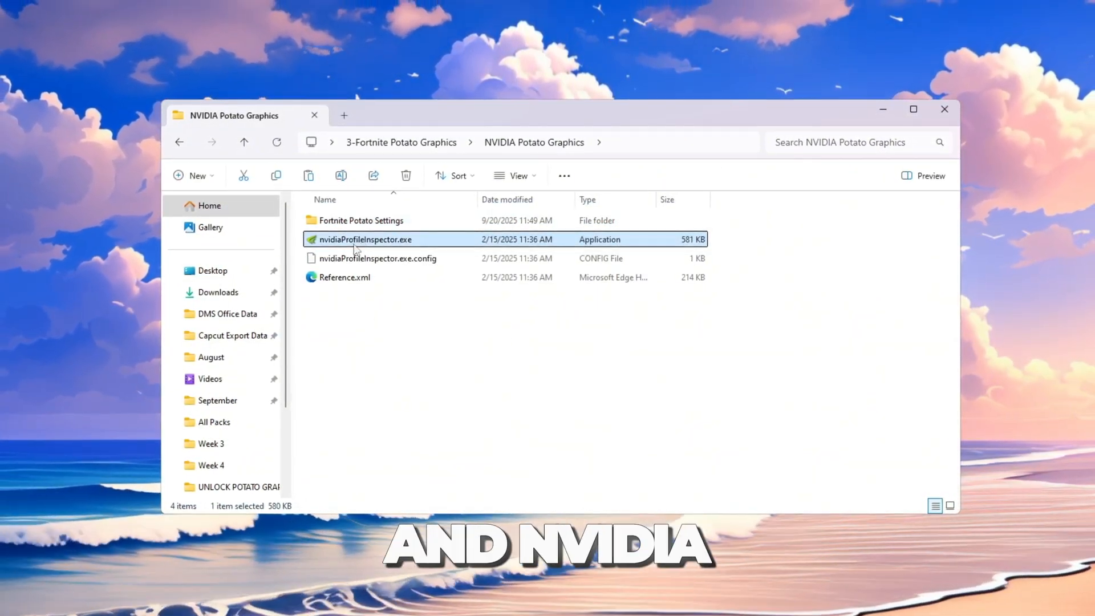
{"action": "double_click", "coordinate": [364, 239]}
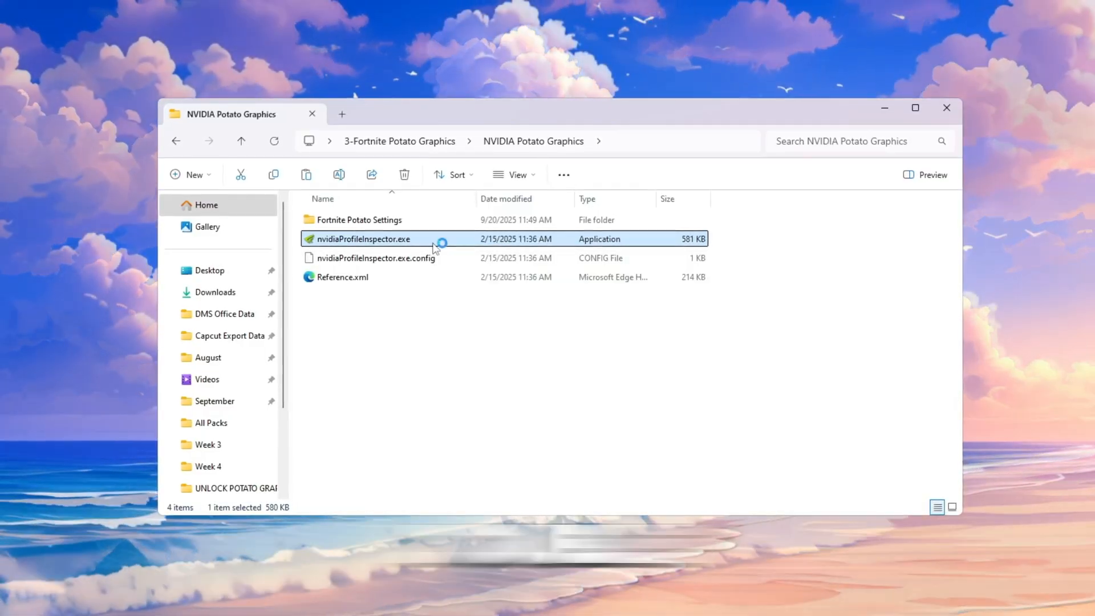
{"action": "double_click", "coordinate": [363, 239]}
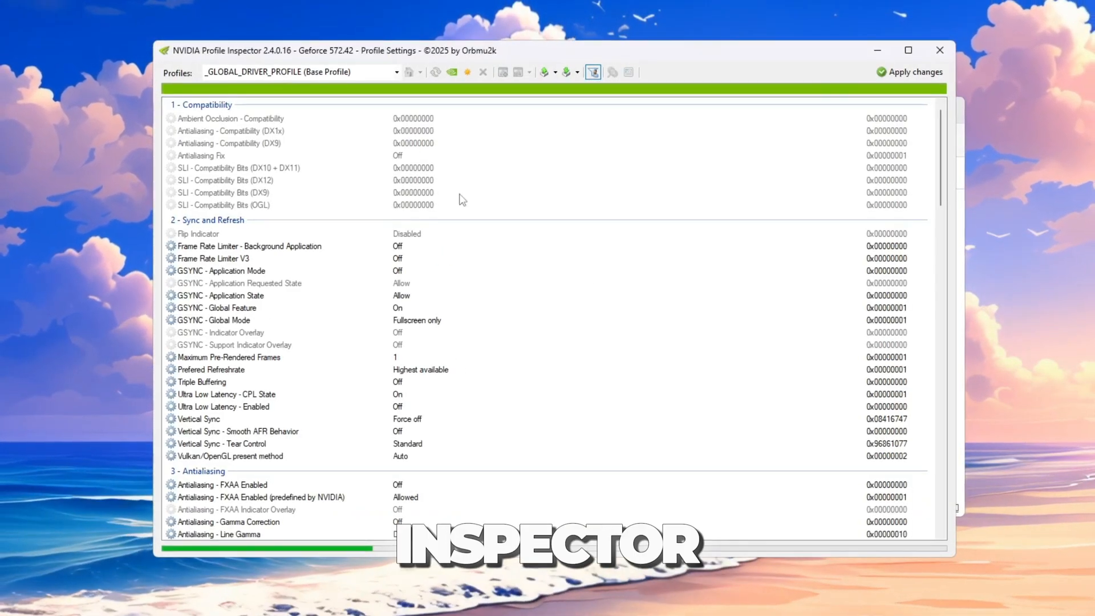
Find and select the Fortnite profile in NVIDIA Profile Inspector.
{"action": "left_click", "coordinate": [297, 69]}
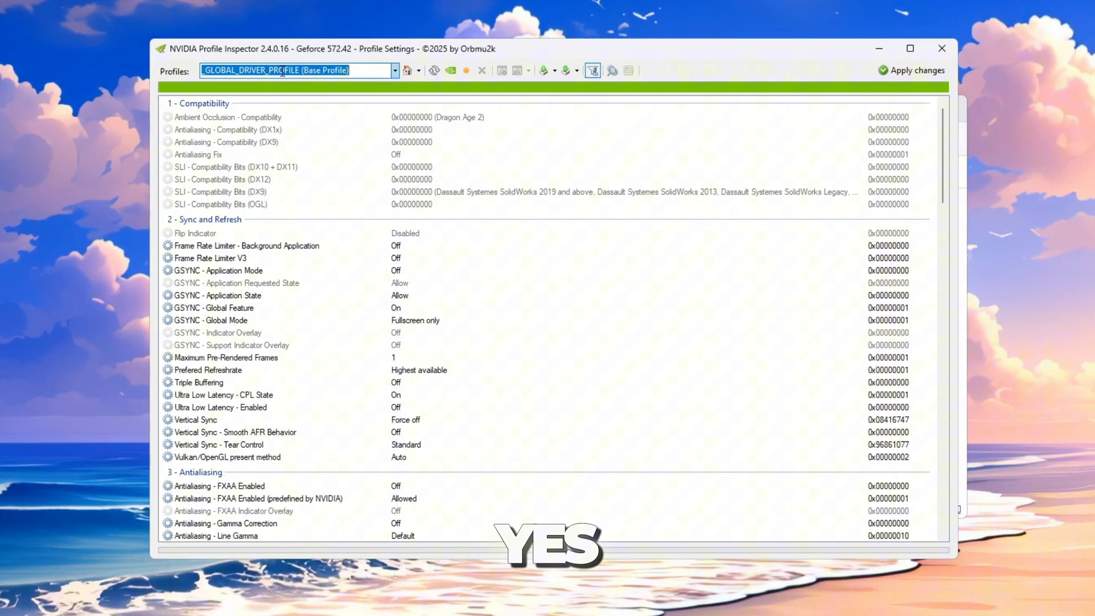
{"action": "type", "text": "Fortnite"}
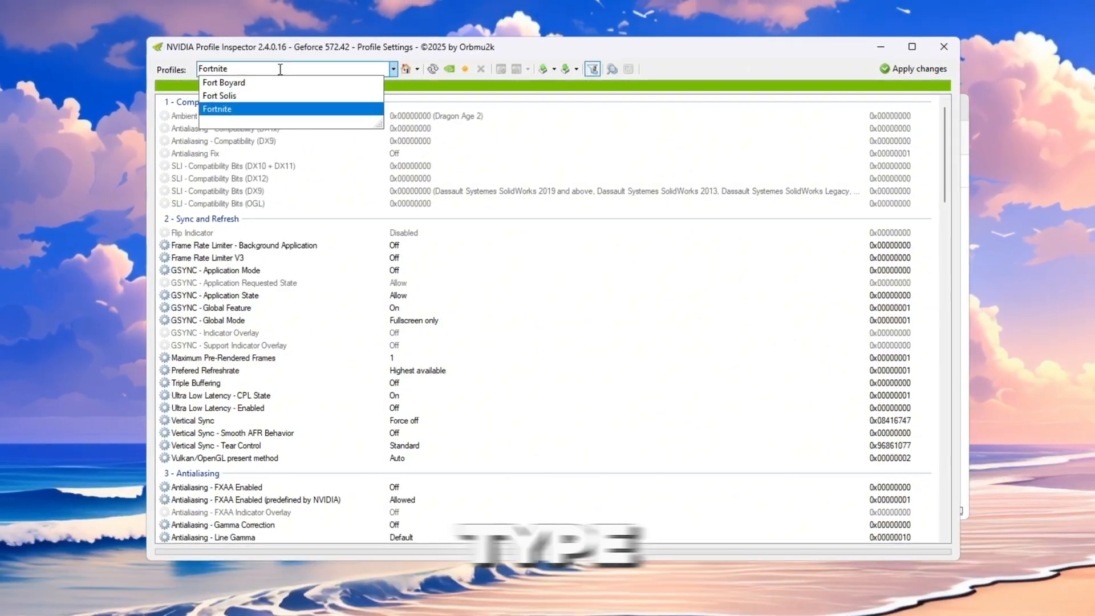
{"action": "left_click", "coordinate": [216, 110]}
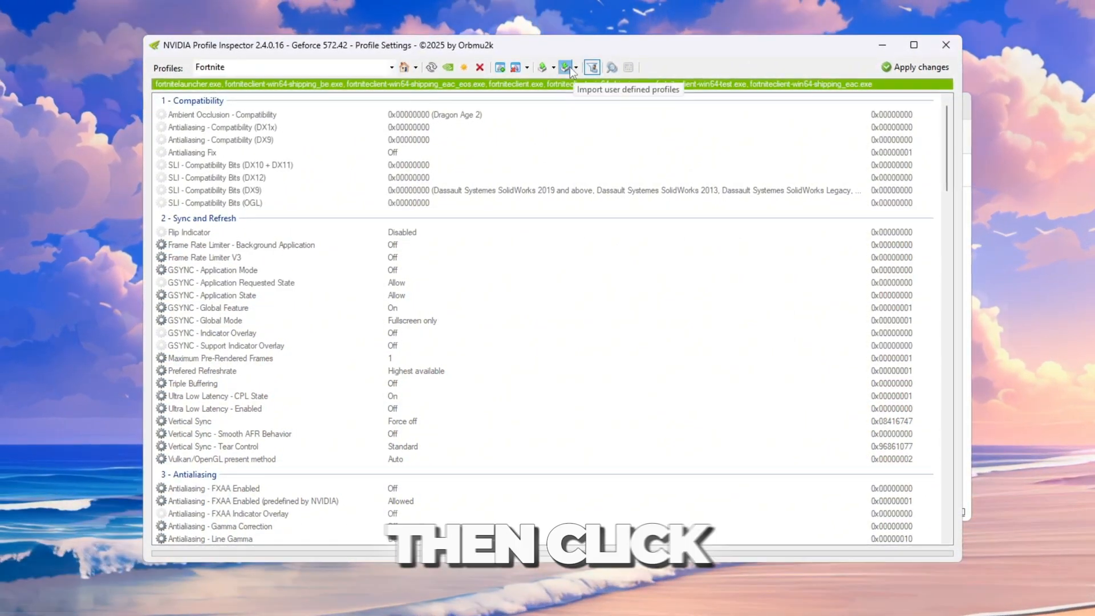
Import the Fortnite.nip user-defined profile file and review its settings list.
{"action": "left_click", "coordinate": [568, 67]}
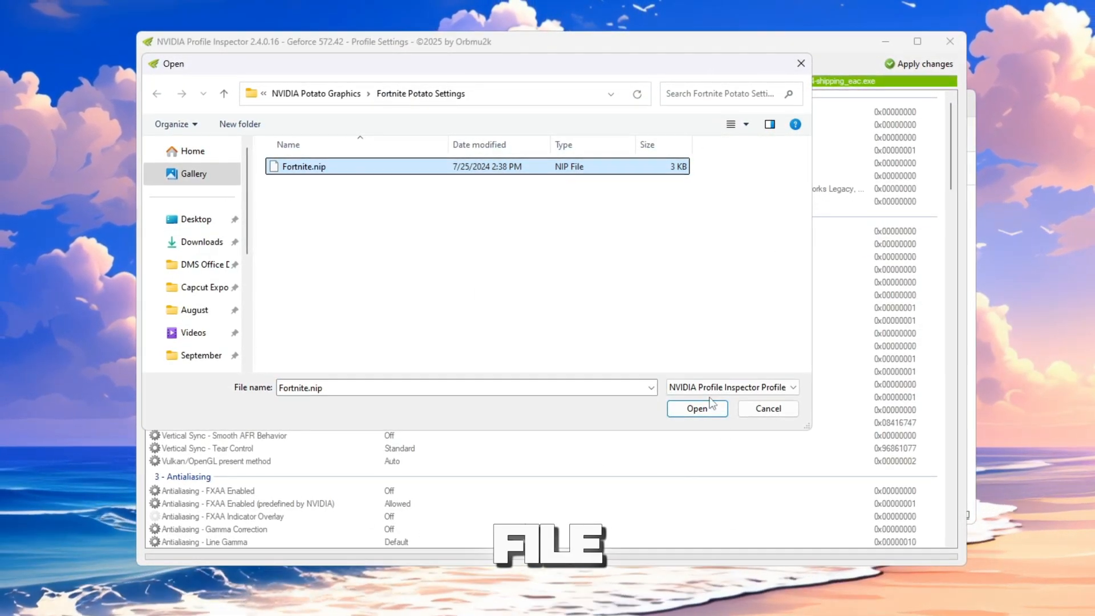
{"action": "left_click", "coordinate": [696, 409]}
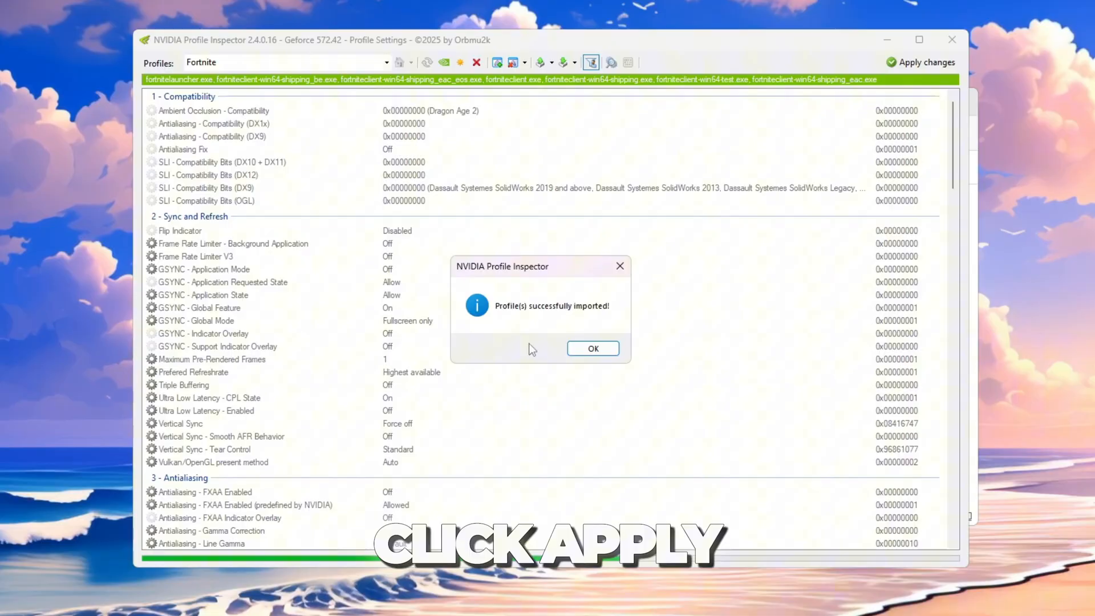
{"action": "left_click", "coordinate": [592, 348]}
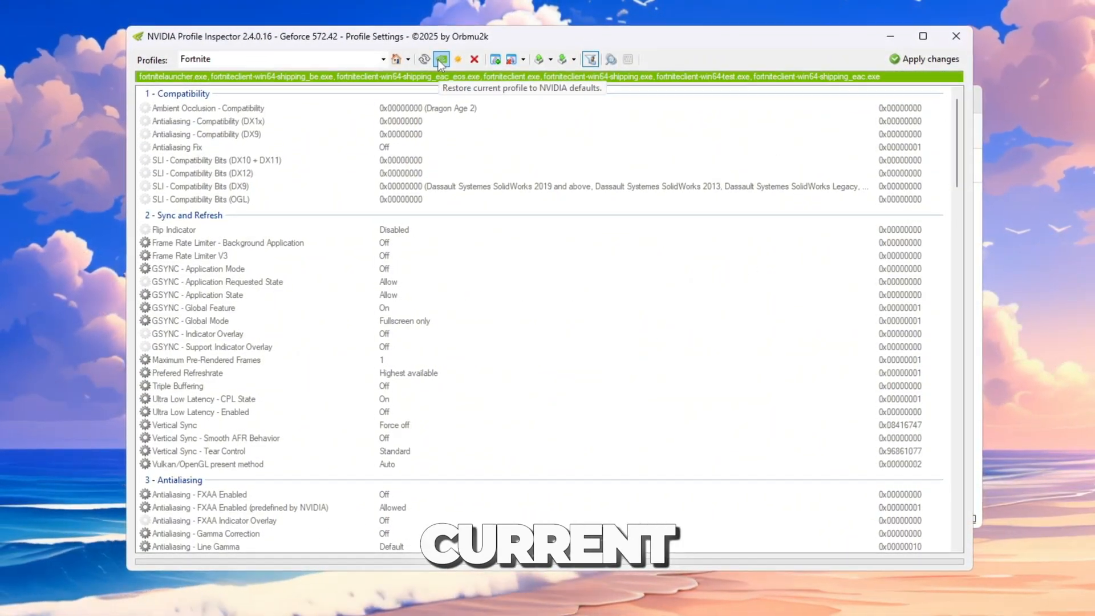
{"action": "scroll", "scroll_direction": "down", "scroll_amount": 3}
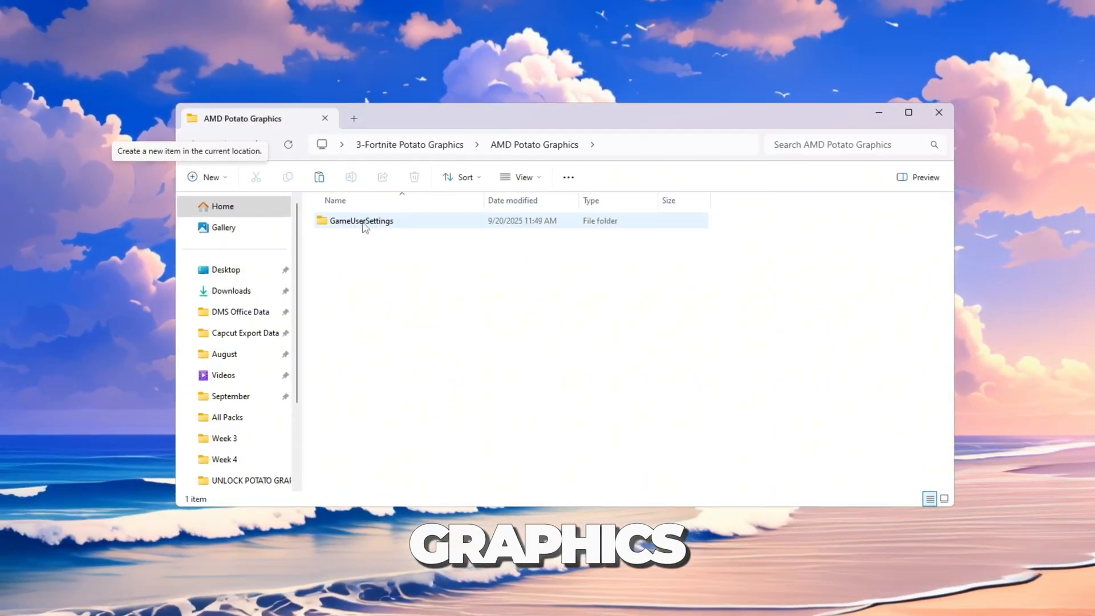
Copy GameUserSettings.ini and reach Fortnite's WindowsClient config folder via %localappdata%.
{"action": "right_click", "coordinate": [349, 218]}
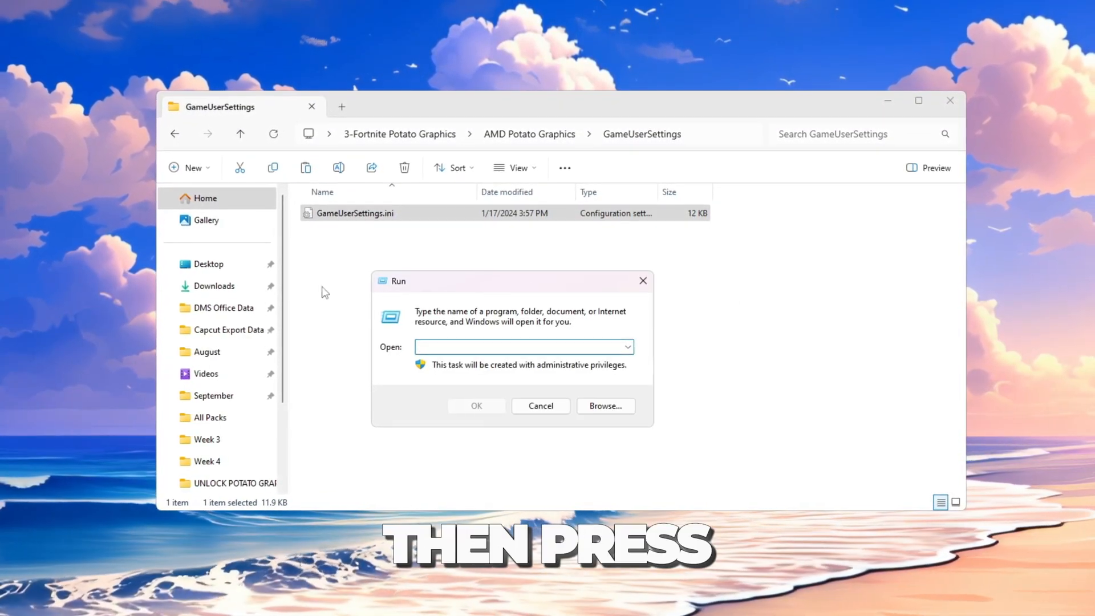
{"action": "type", "text": "%localappdat"}
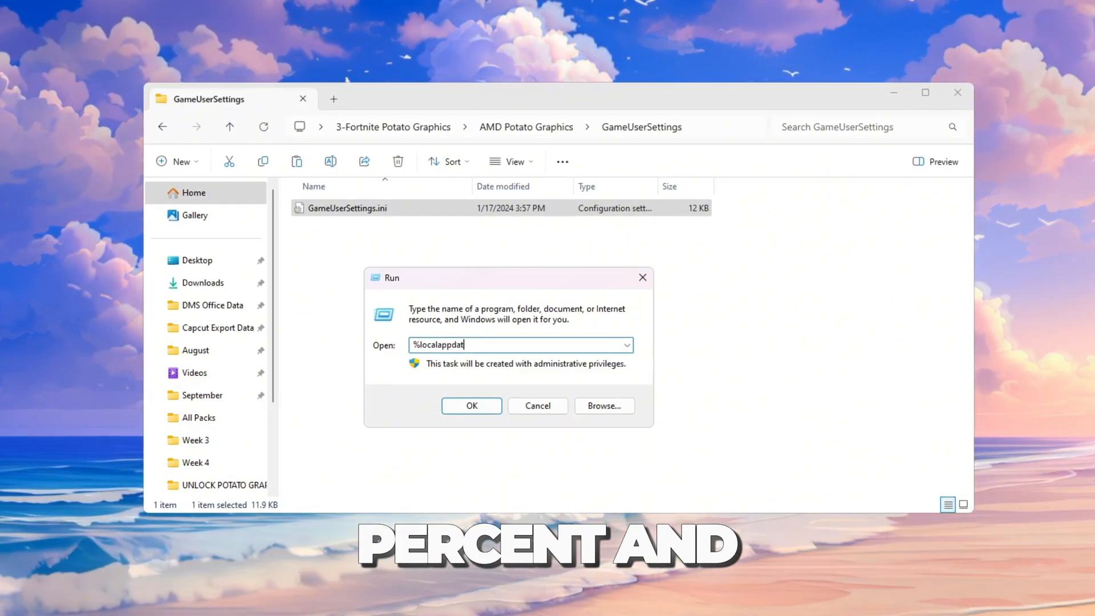
{"action": "left_click", "coordinate": [471, 406]}
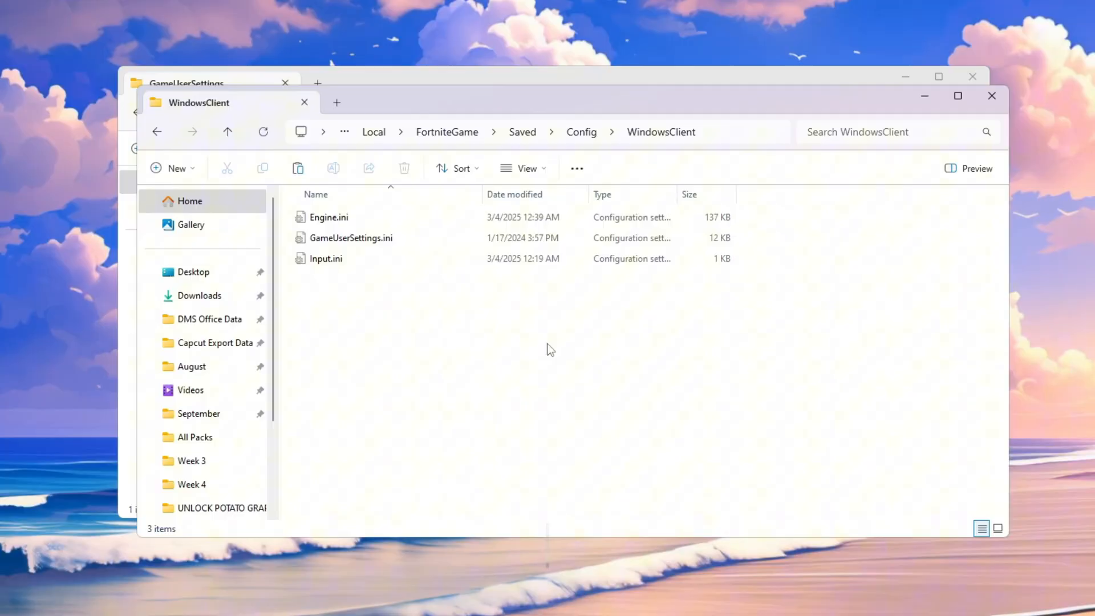
{"action": "left_click", "coordinate": [350, 237]}
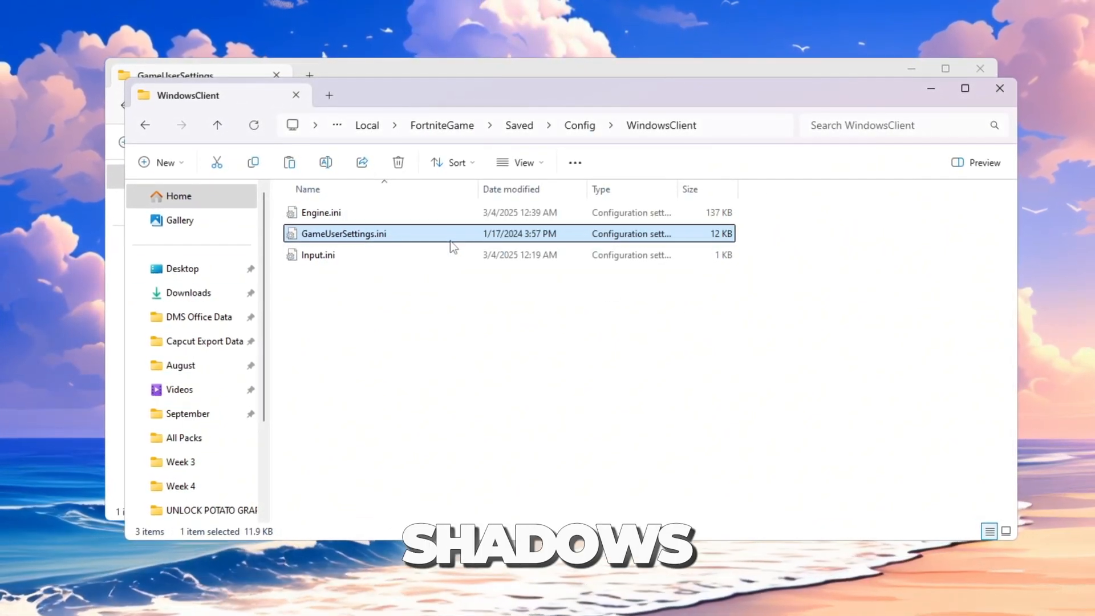
{"action": "mouse_move", "coordinate": [451, 245]}
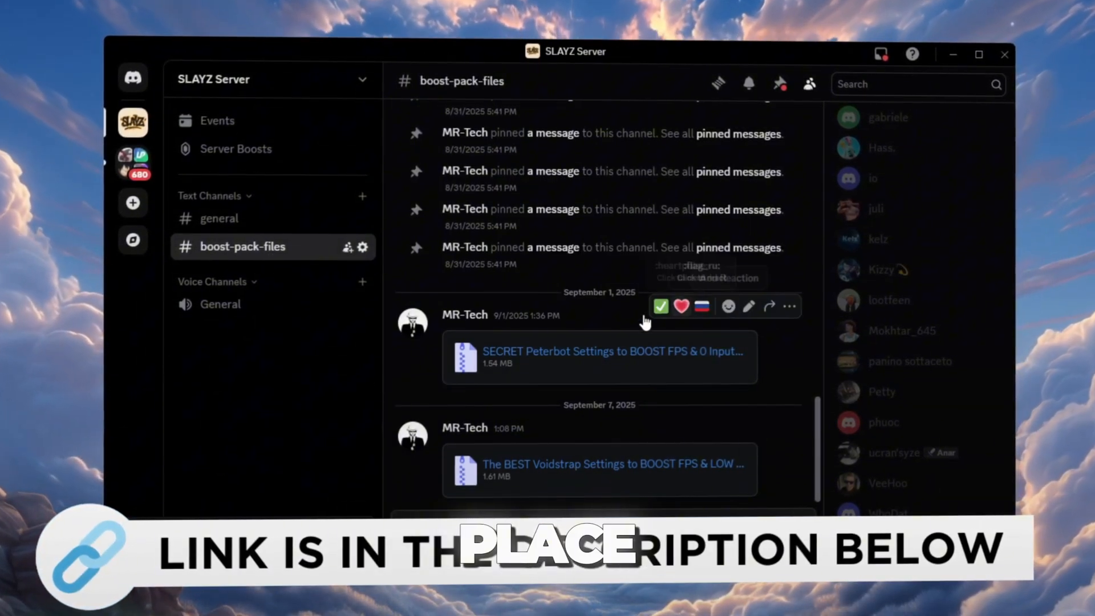
{"action": "mouse_move", "coordinate": [760, 414]}
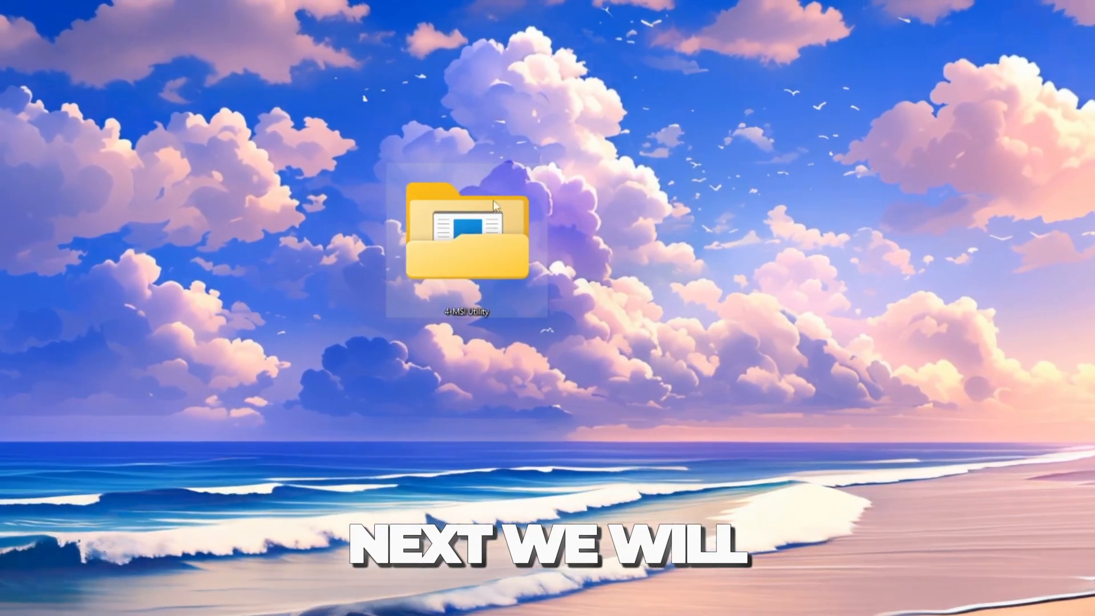
Launch MSI Mode Utility from the 4-MSI Utility folder.
{"action": "double_click", "coordinate": [466, 234]}
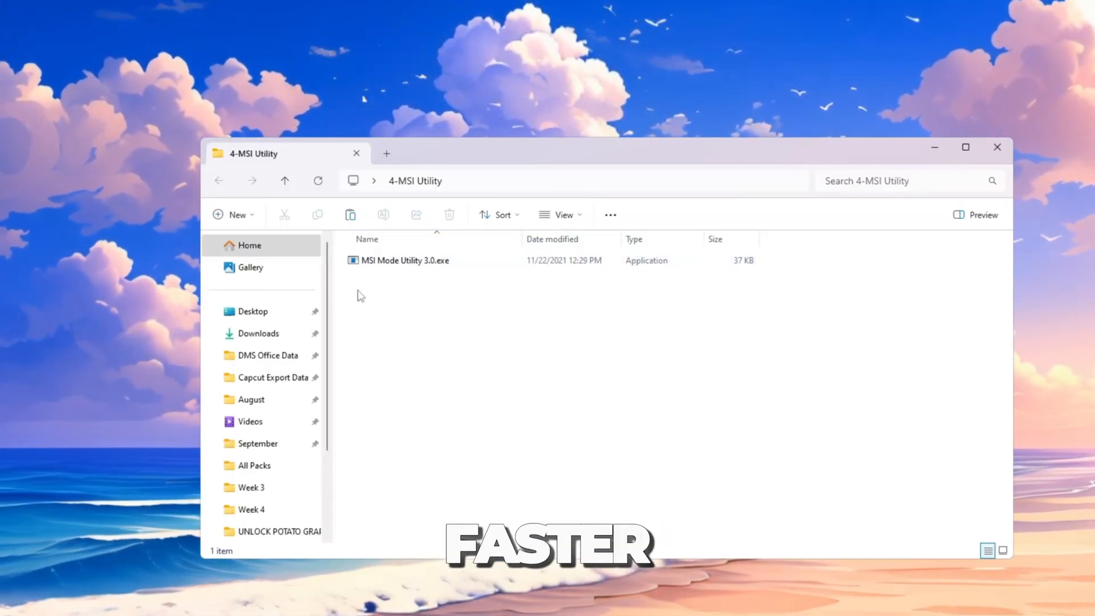
{"action": "left_click", "coordinate": [405, 260]}
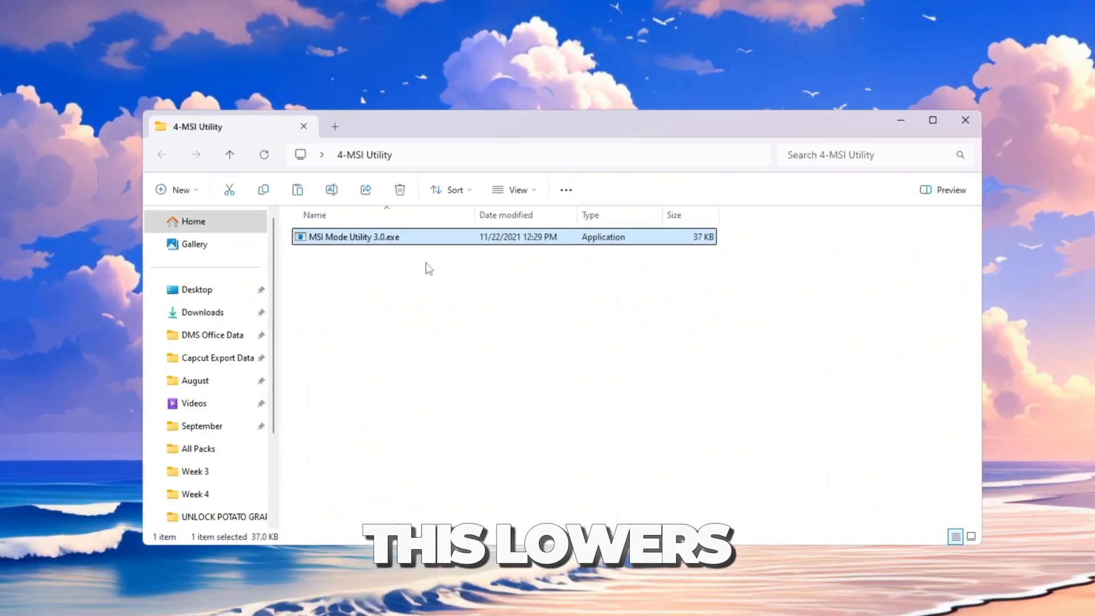
{"action": "double_click", "coordinate": [353, 238]}
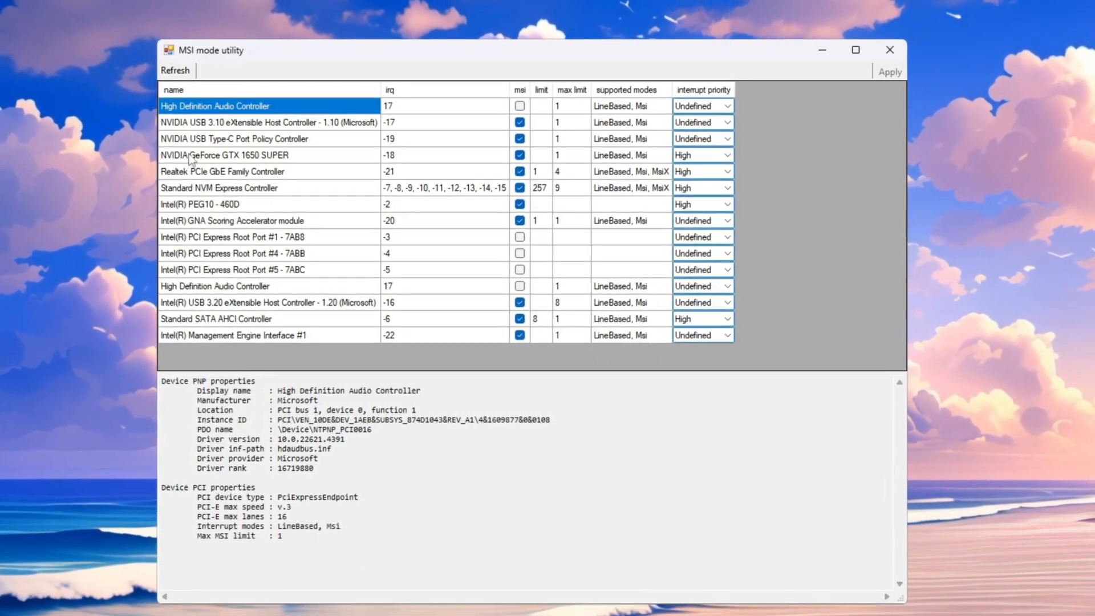
Set the GeForce GTX 1650 SUPER to MSI mode with High interrupt priority.
{"action": "left_click", "coordinate": [224, 155]}
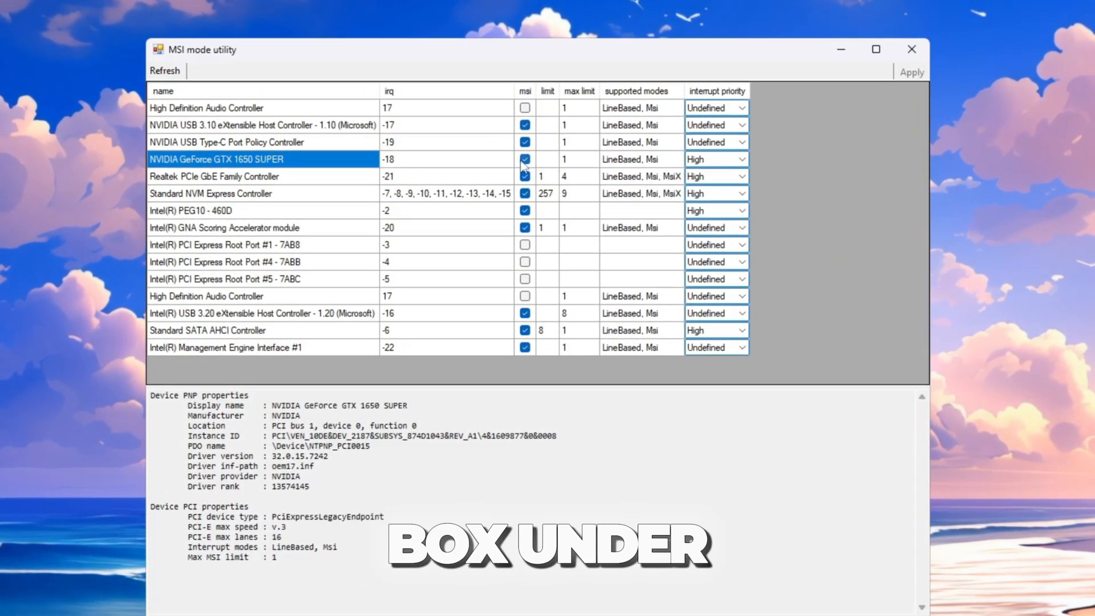
{"action": "left_click", "coordinate": [720, 160]}
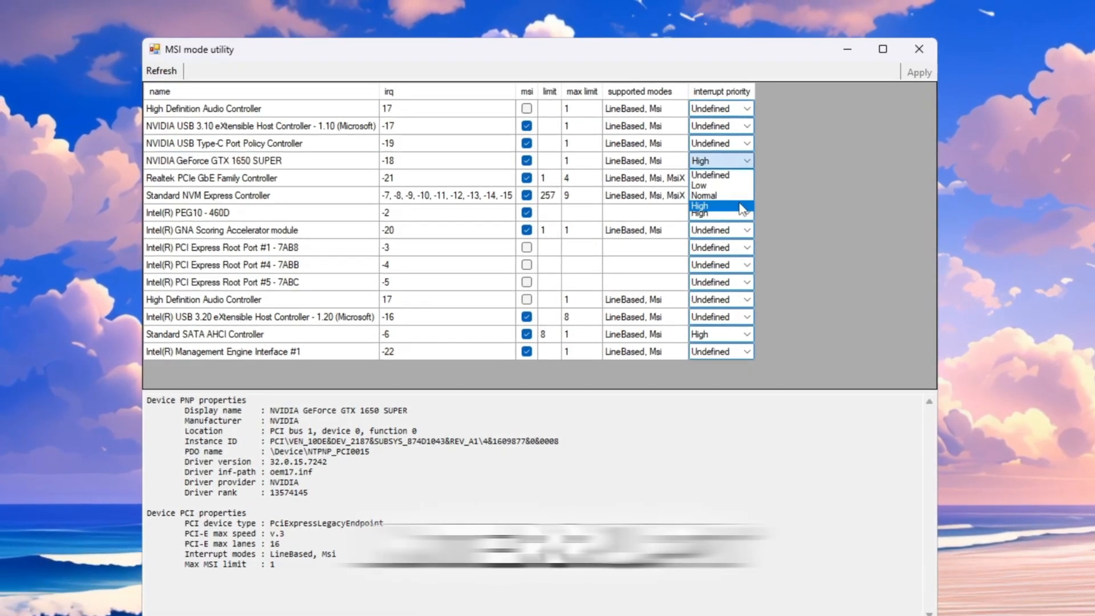
{"action": "left_click", "coordinate": [699, 205]}
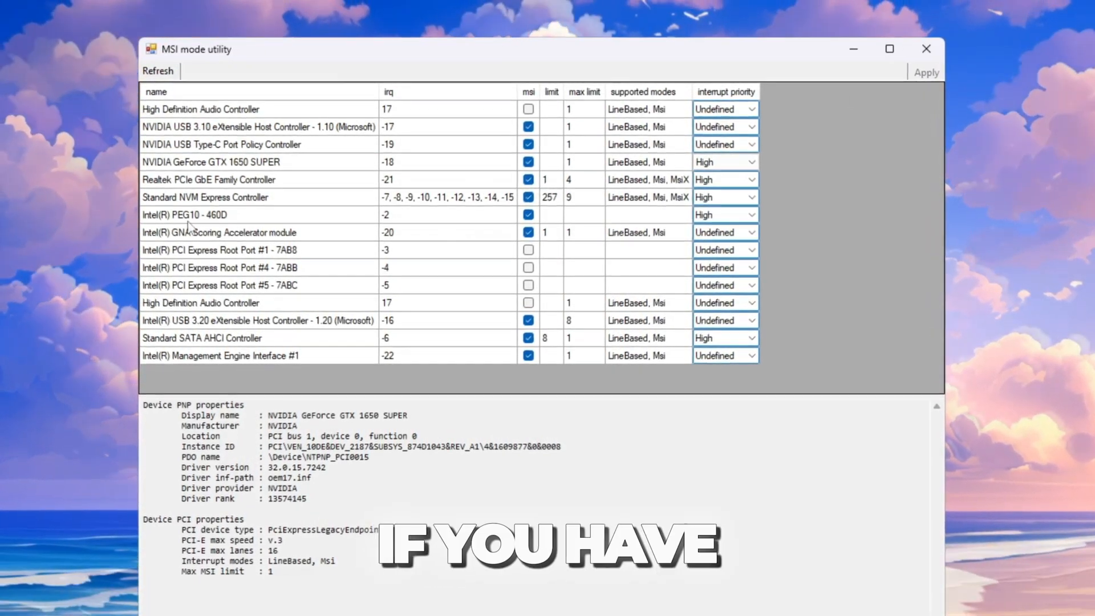
Adjust the Intel PEG10 - 460D device entry and close the MSI mode utility.
{"action": "left_click", "coordinate": [210, 215]}
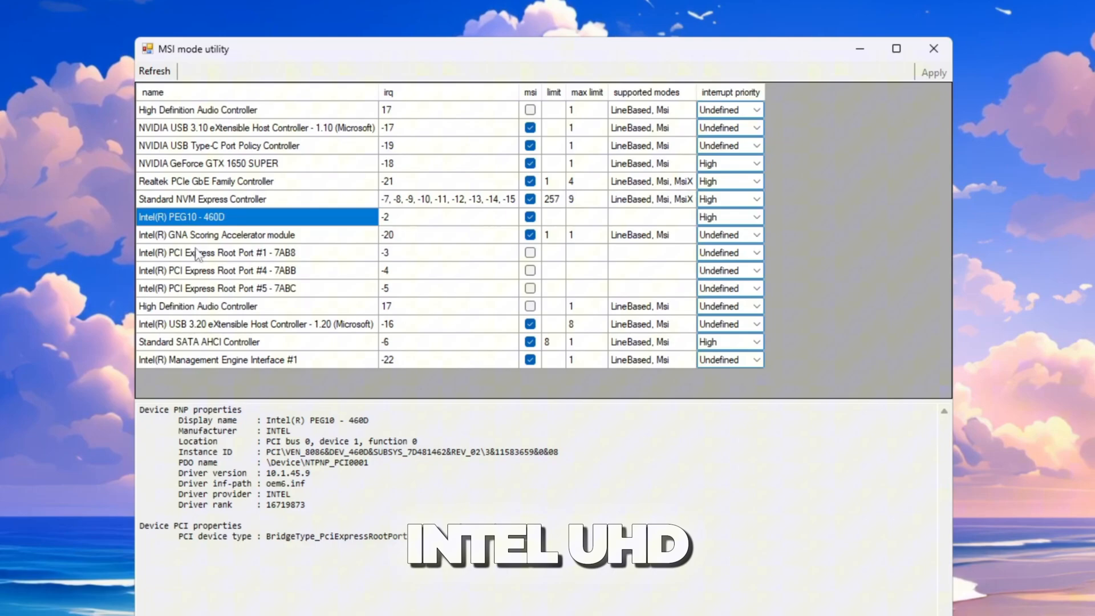
{"action": "left_click", "coordinate": [729, 217]}
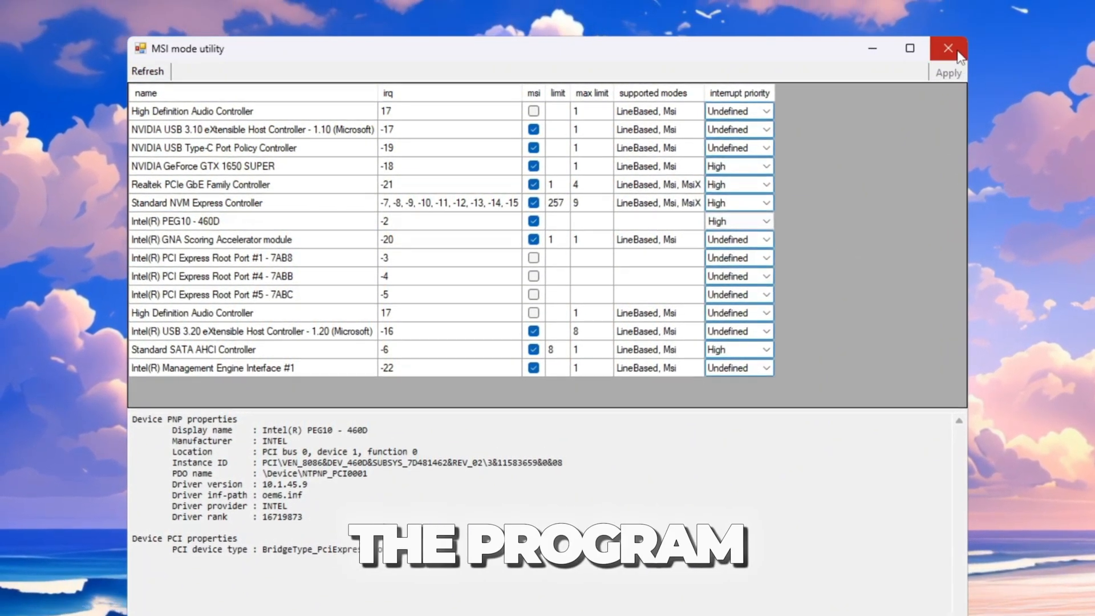
{"action": "mouse_move", "coordinate": [948, 48]}
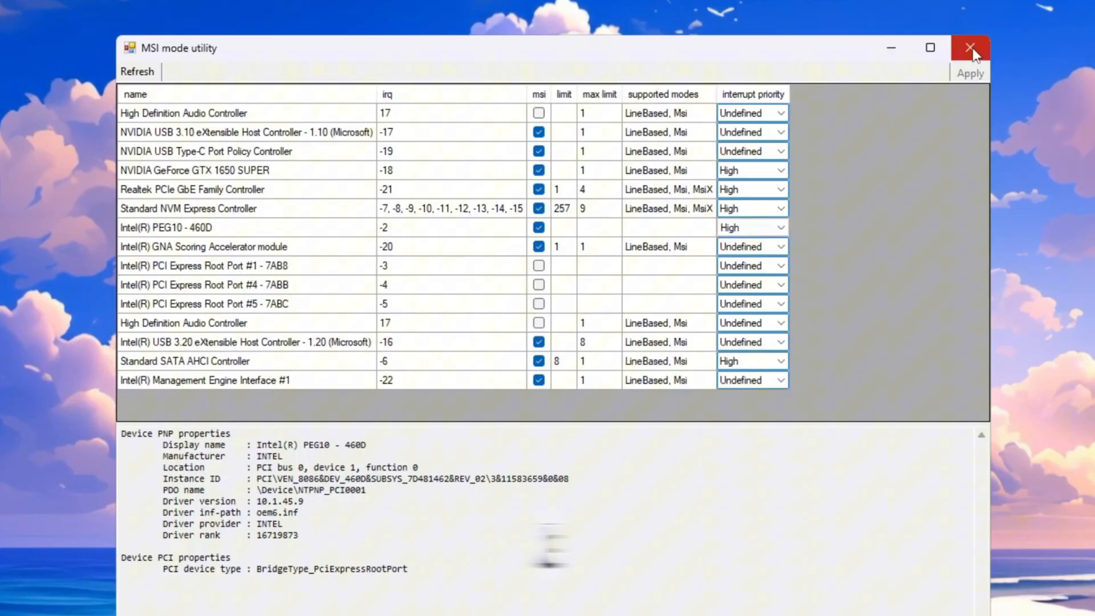
{"action": "left_click", "coordinate": [970, 48]}
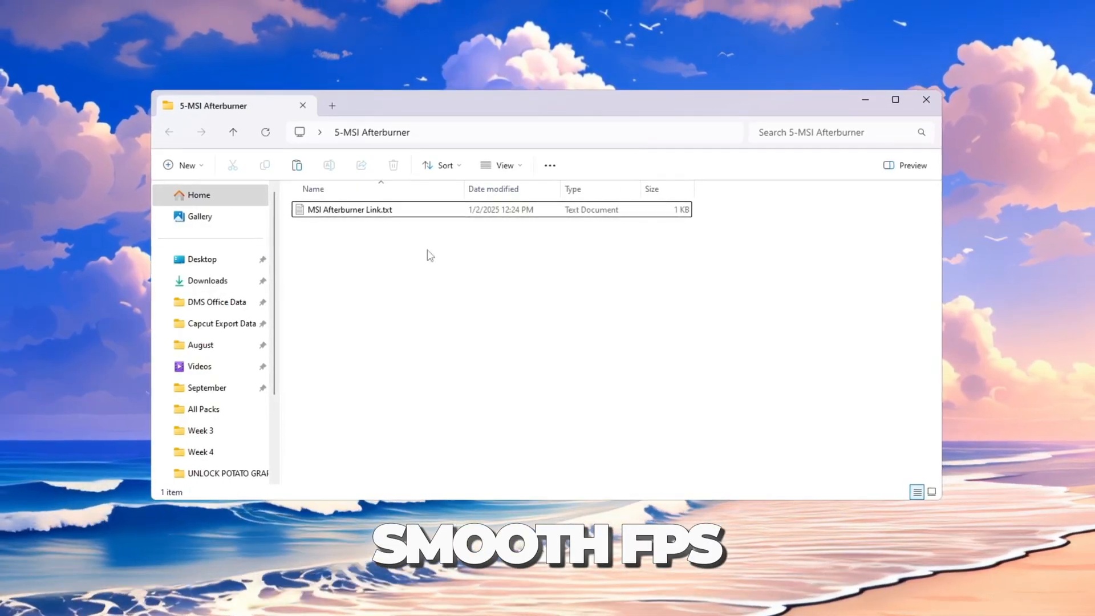
Select the MSI Afterburner download link file in the 5-MSI Afterburner folder.
{"action": "left_click", "coordinate": [349, 209]}
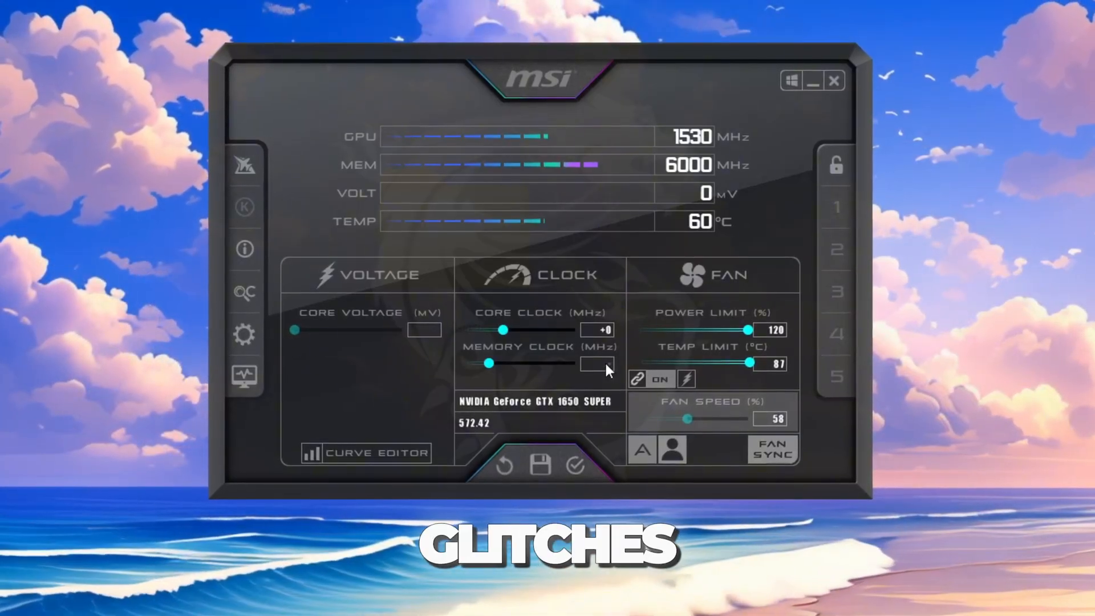
Edit the memory clock offset after setting power limit 120% and temp limit 87 °C.
{"action": "left_click", "coordinate": [543, 467]}
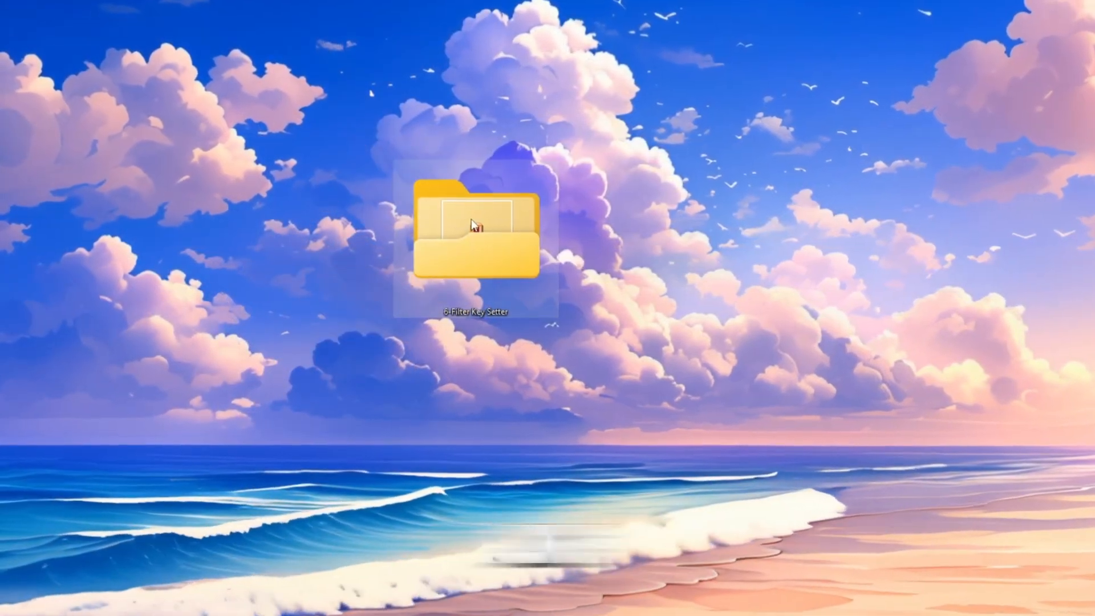
Launch FilterKeys Setter with 0 ms ignore, 130 ms delay, 10 ms rate and Broadcast change ticked.
{"action": "double_click", "coordinate": [477, 234]}
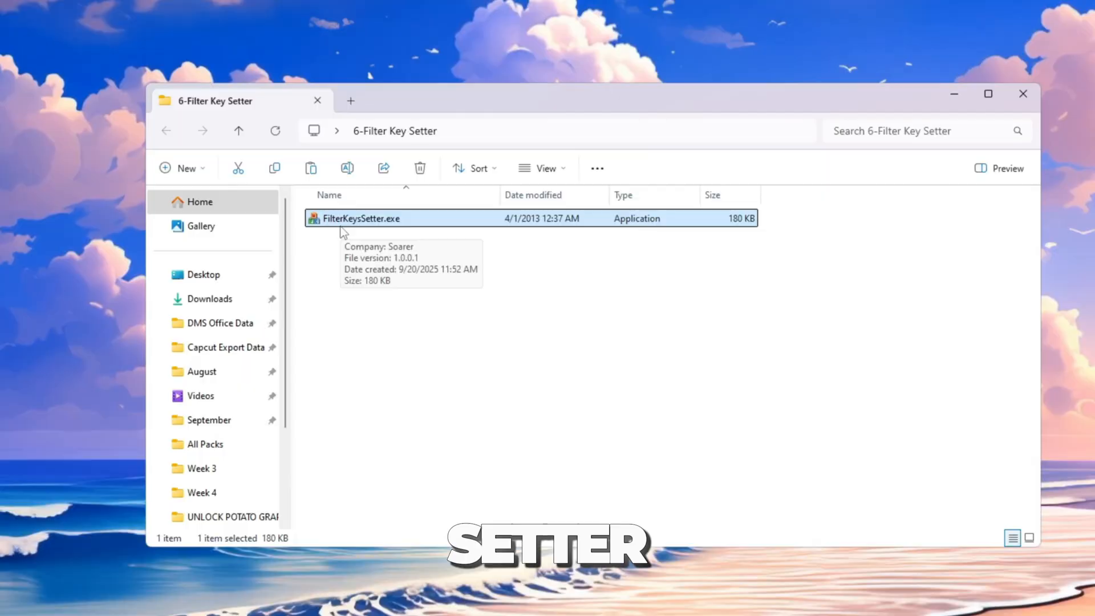
{"action": "double_click", "coordinate": [362, 218]}
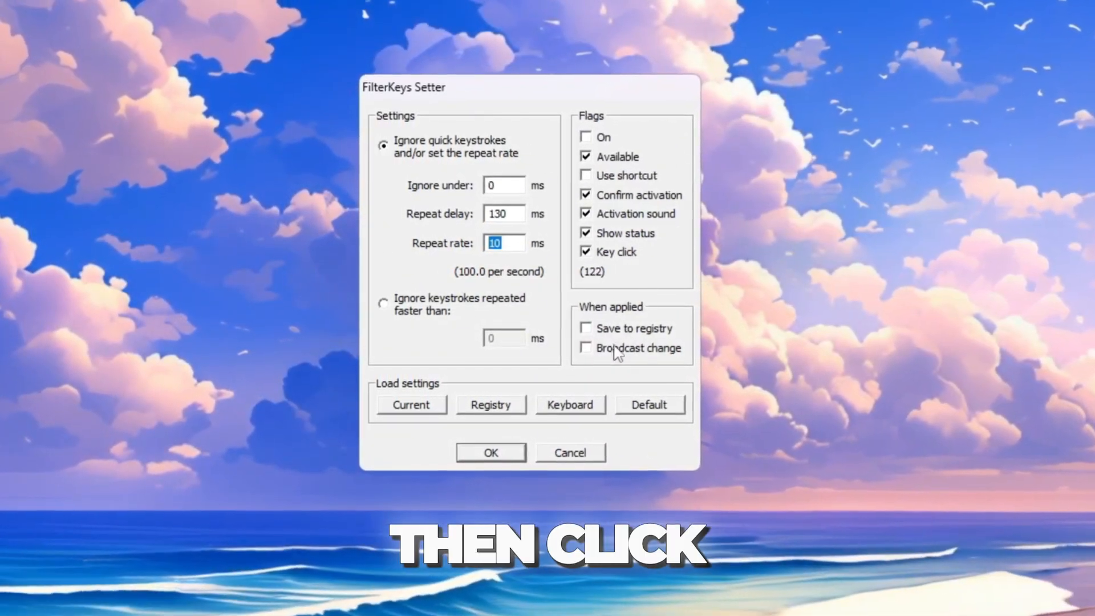
{"action": "left_click", "coordinate": [586, 328]}
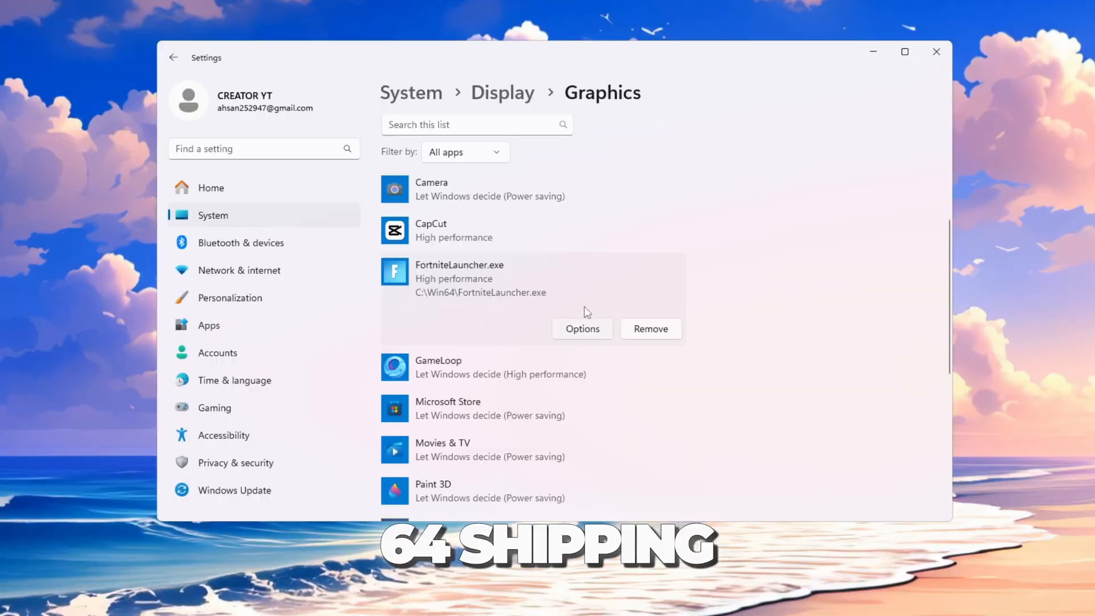
Set FortniteLauncher.exe's graphics preference to High performance in Windows Settings.
{"action": "left_click", "coordinate": [582, 329]}
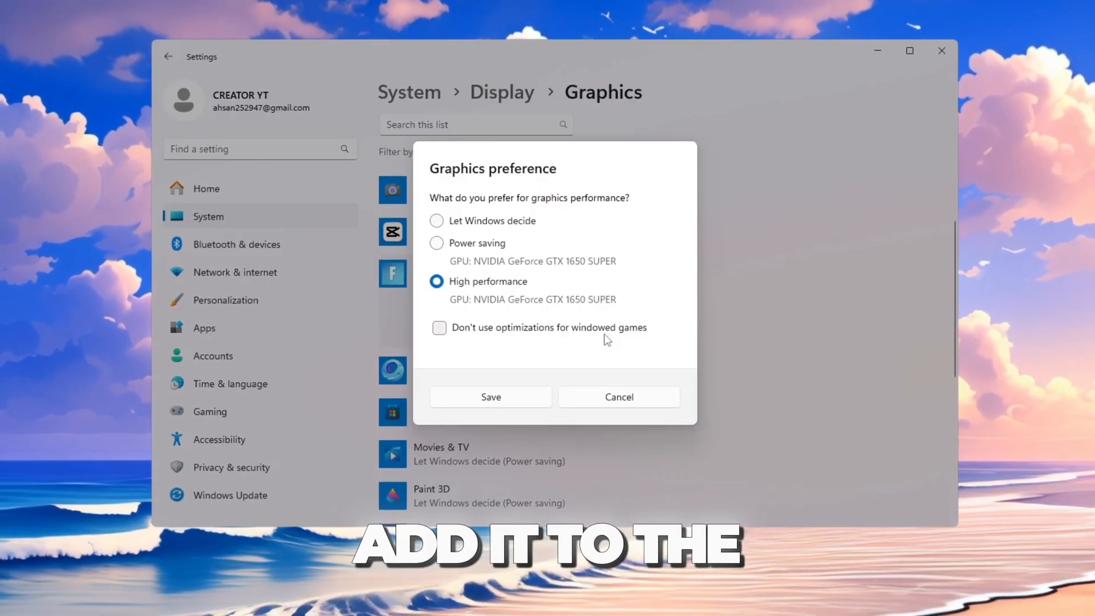